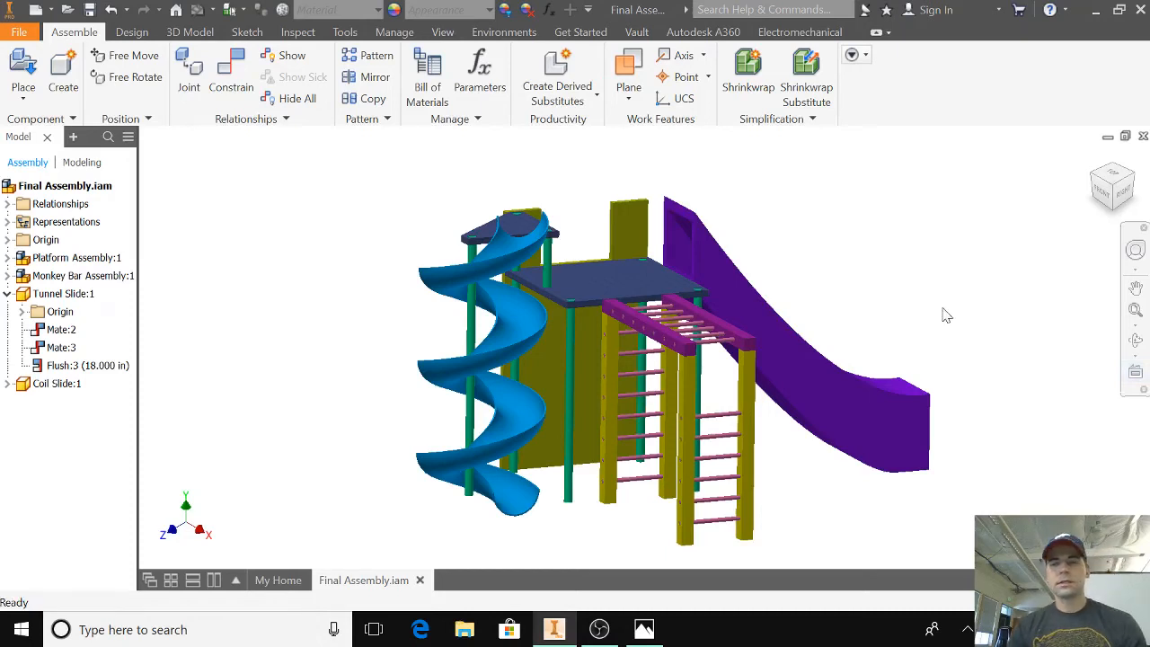
- View the reference picture of the finished playground, then return to the model
{"action": "left_click", "coordinate": [64, 294]}
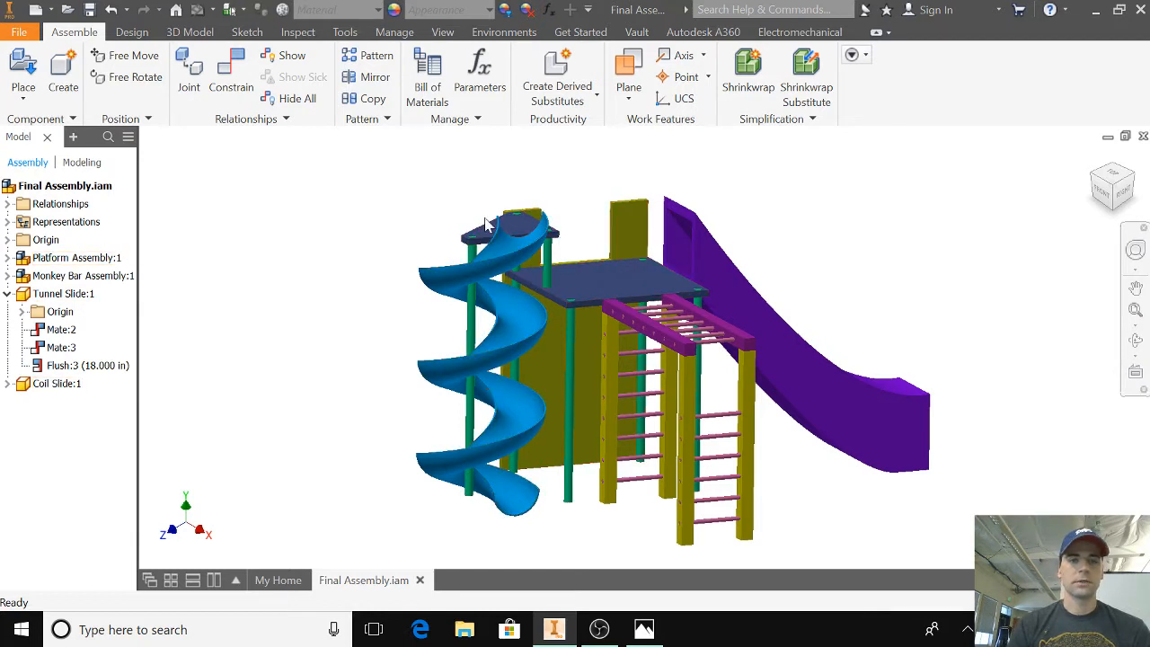
{"action": "left_click", "coordinate": [76, 258]}
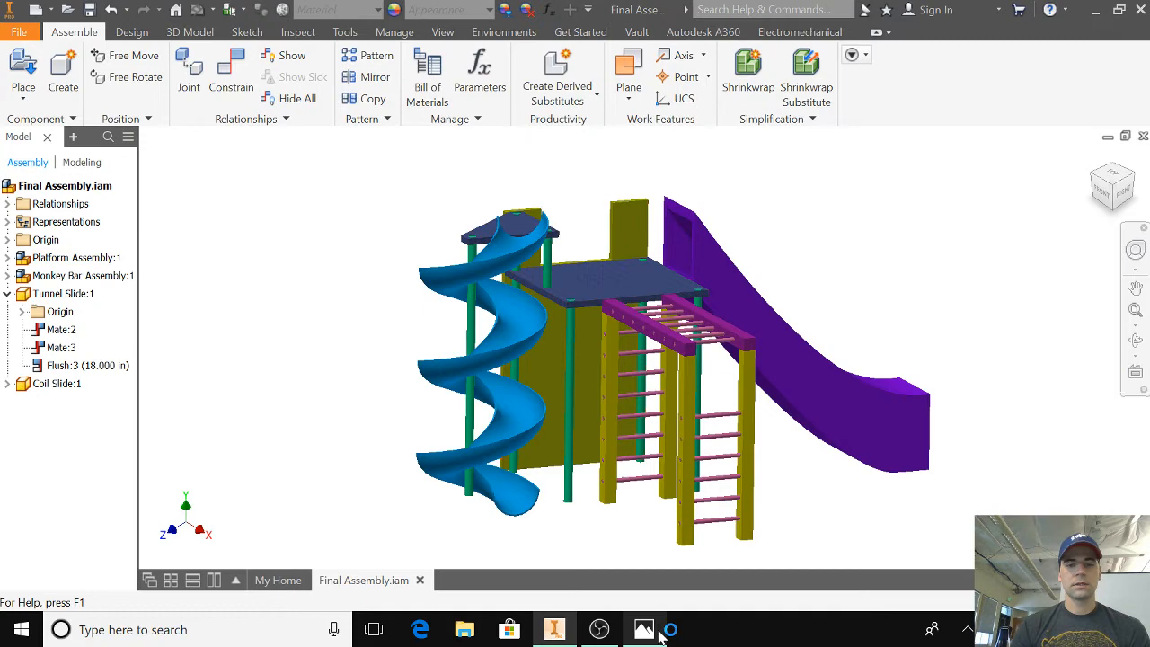
{"action": "left_click", "coordinate": [643, 629]}
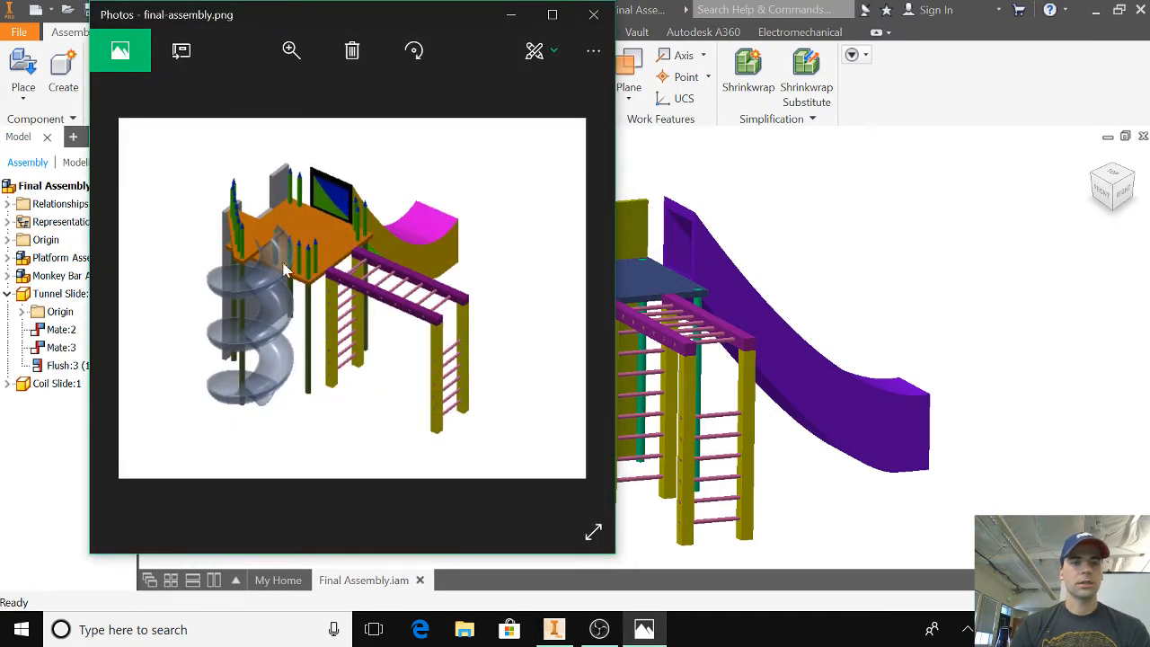
{"action": "mouse_move", "coordinate": [331, 216]}
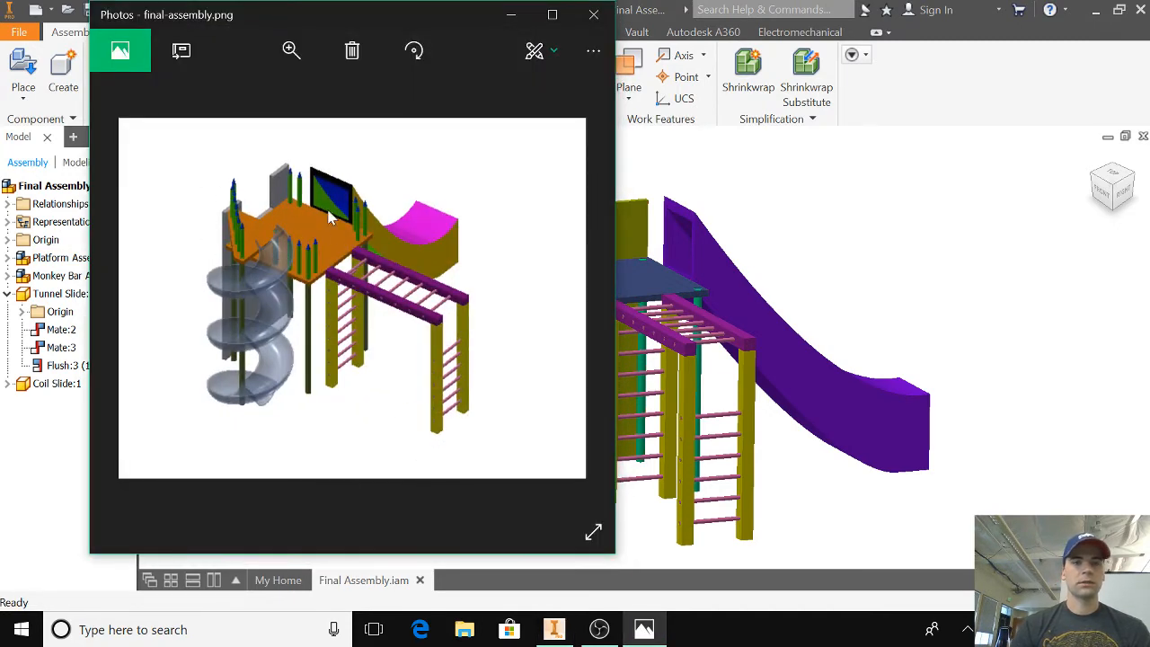
{"action": "left_click", "coordinate": [593, 14]}
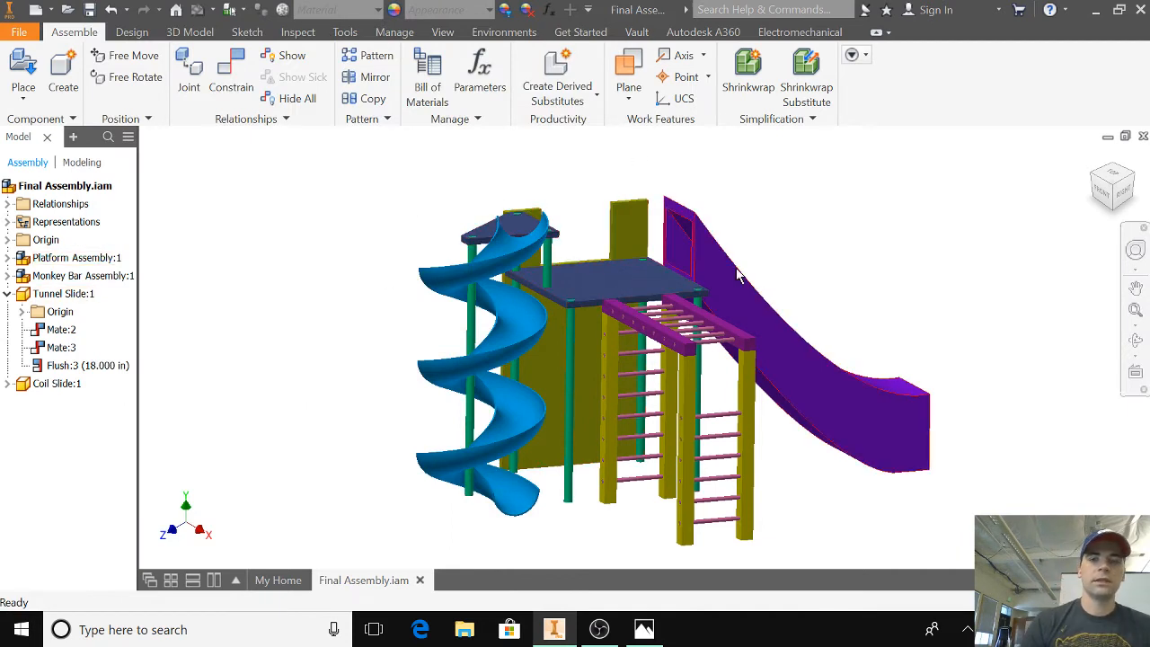
- Place crayon pole parts from the Playground > Poles folder into the assembly
{"action": "left_click", "coordinate": [63, 294]}
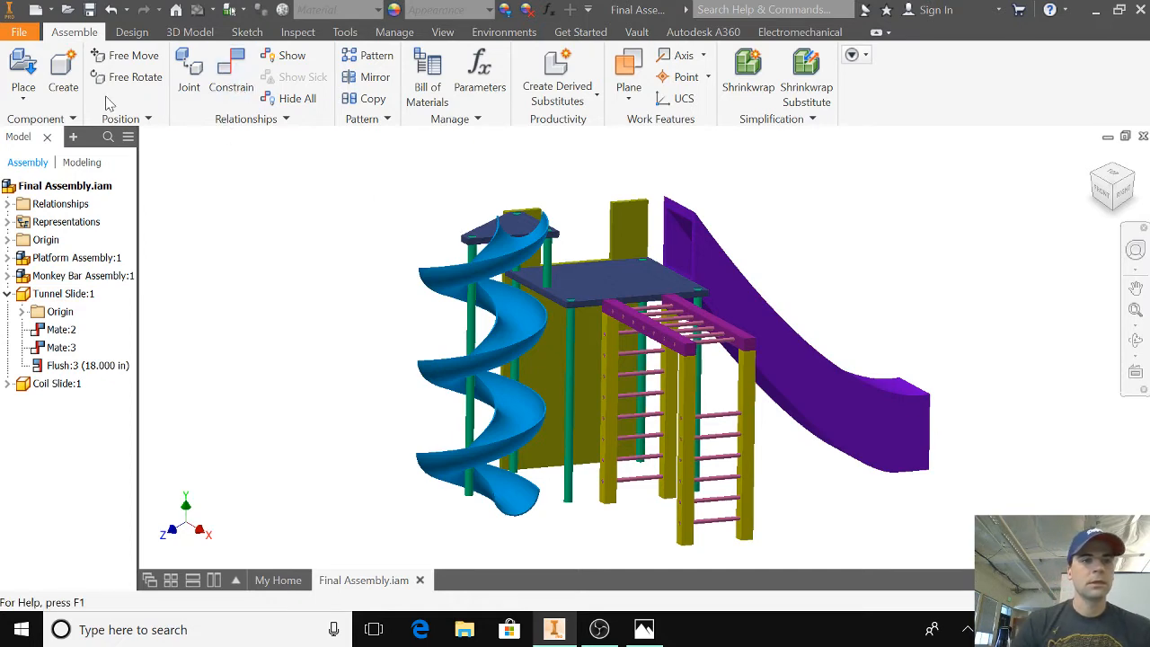
{"action": "left_click", "coordinate": [23, 76]}
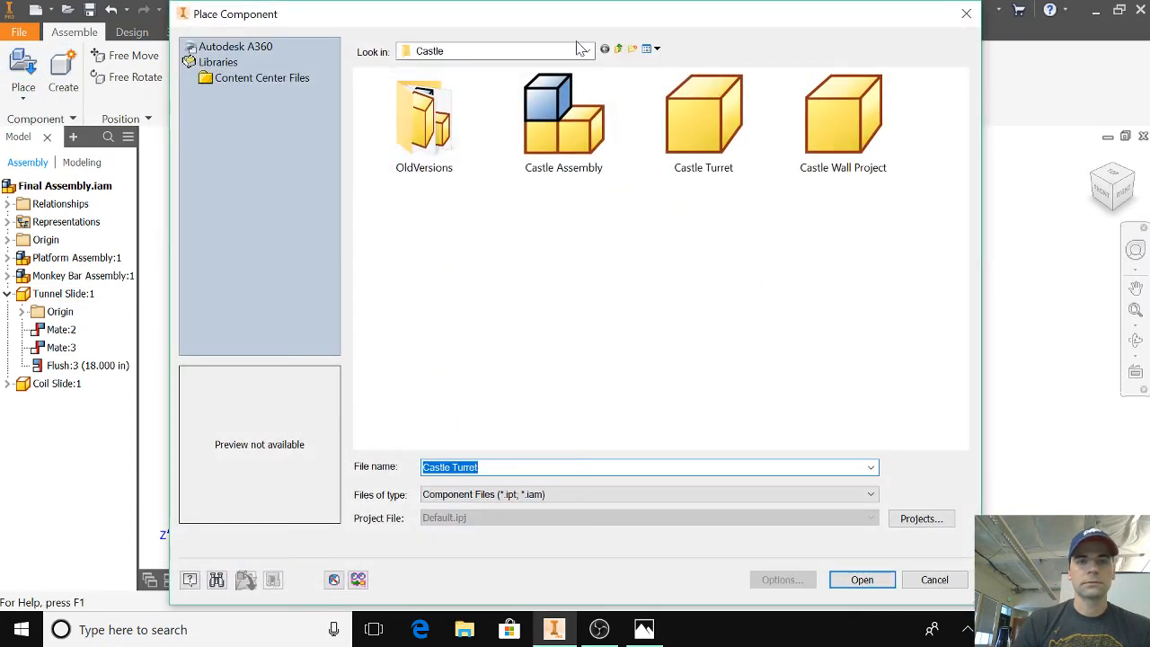
{"action": "left_click", "coordinate": [618, 48]}
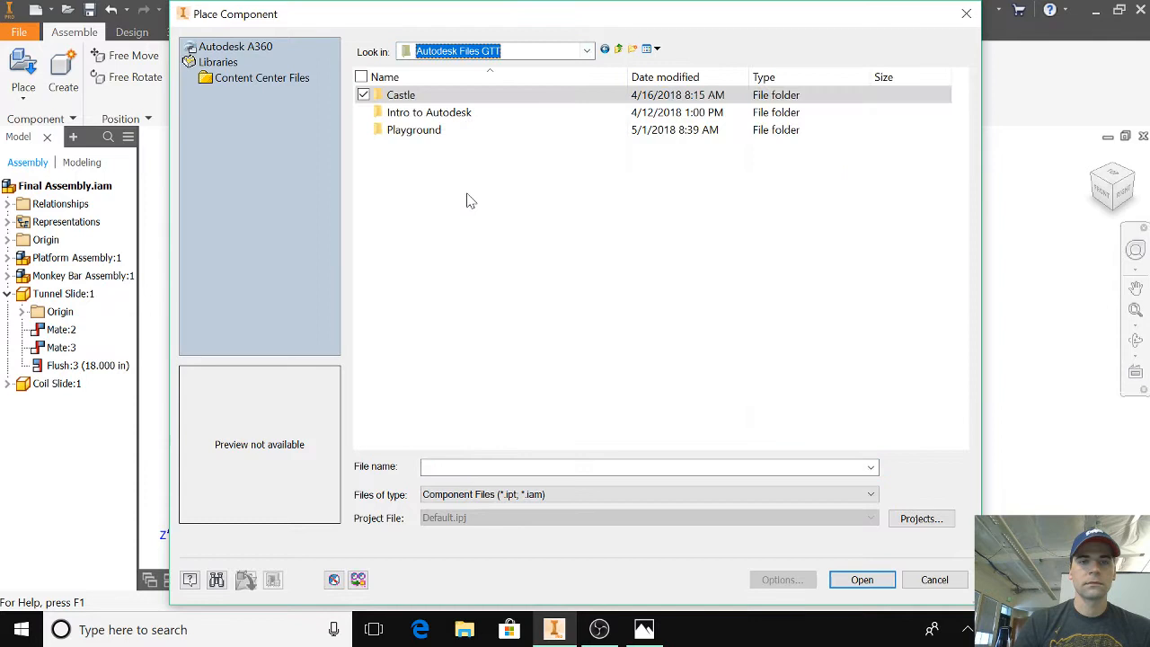
{"action": "double_click", "coordinate": [413, 130]}
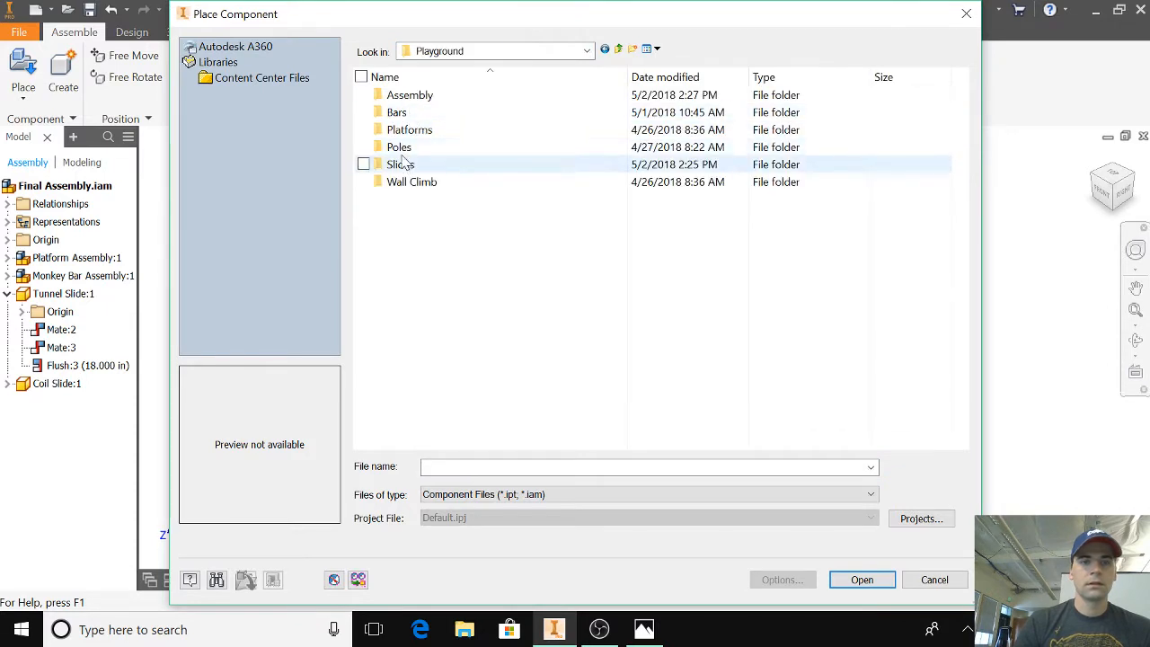
{"action": "double_click", "coordinate": [399, 146]}
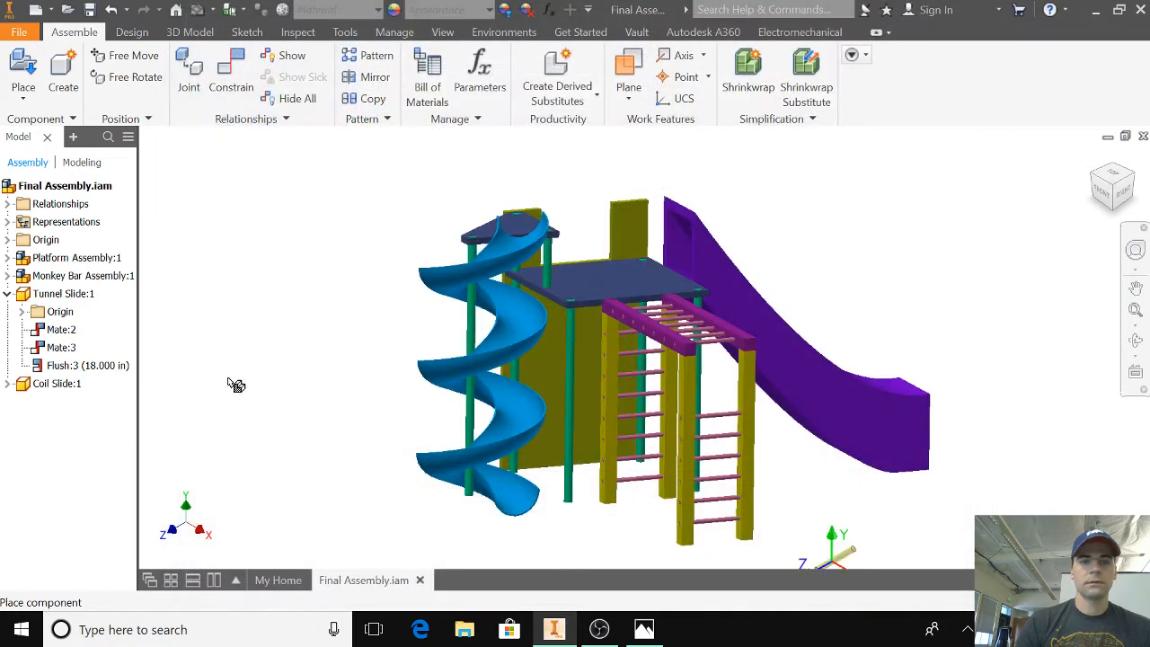
{"action": "left_click", "coordinate": [22, 71]}
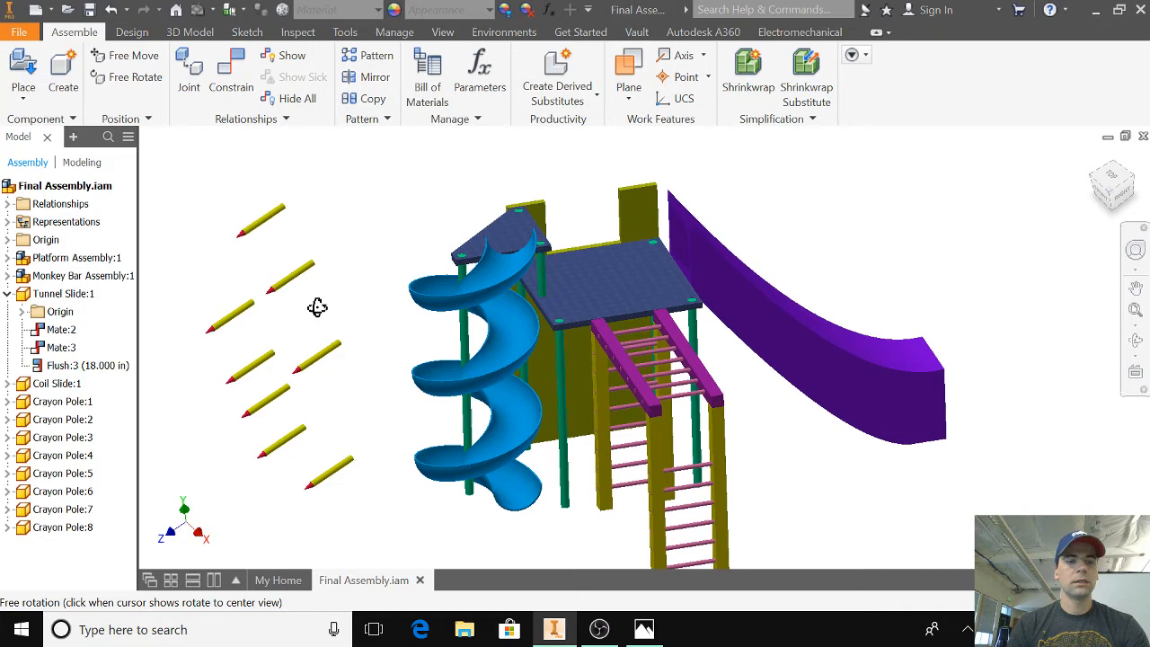
- Mate the crayon pole's end to the platform top and enter a -5 tangent offset
{"action": "left_click", "coordinate": [230, 77]}
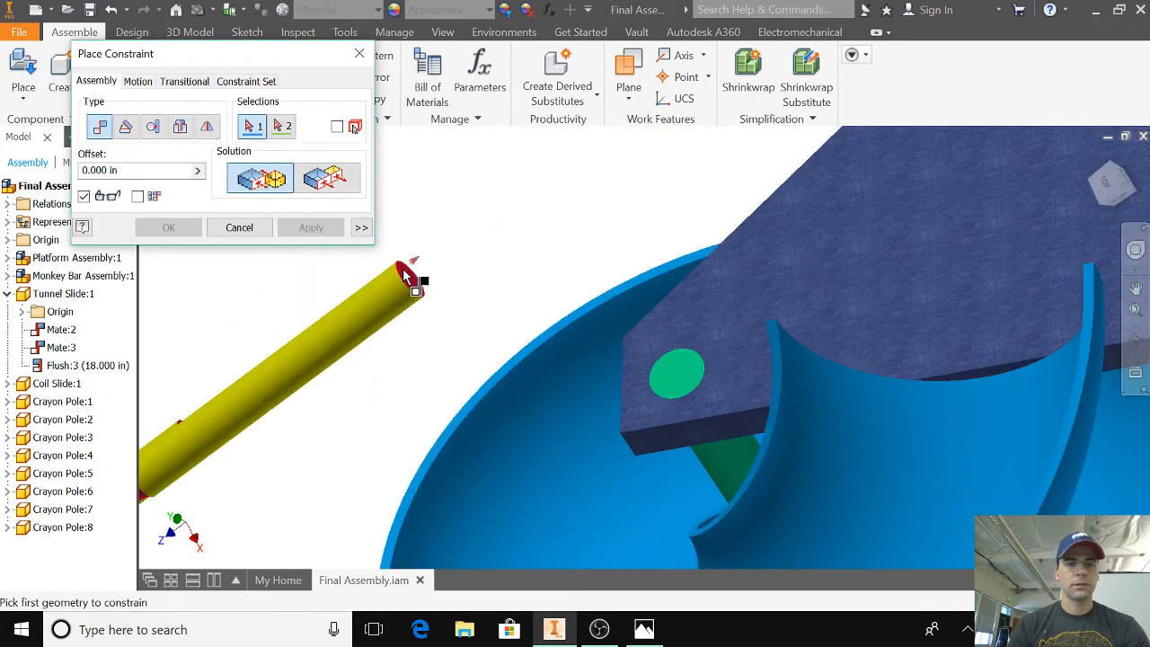
{"action": "left_click", "coordinate": [404, 274]}
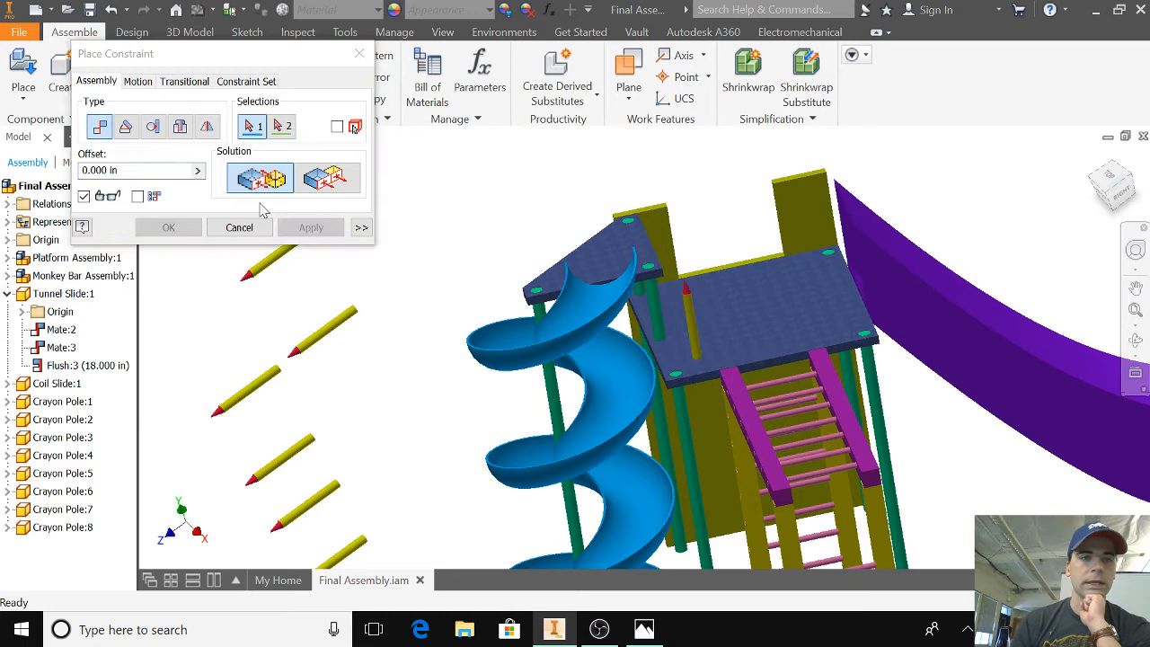
{"action": "left_click", "coordinate": [153, 126]}
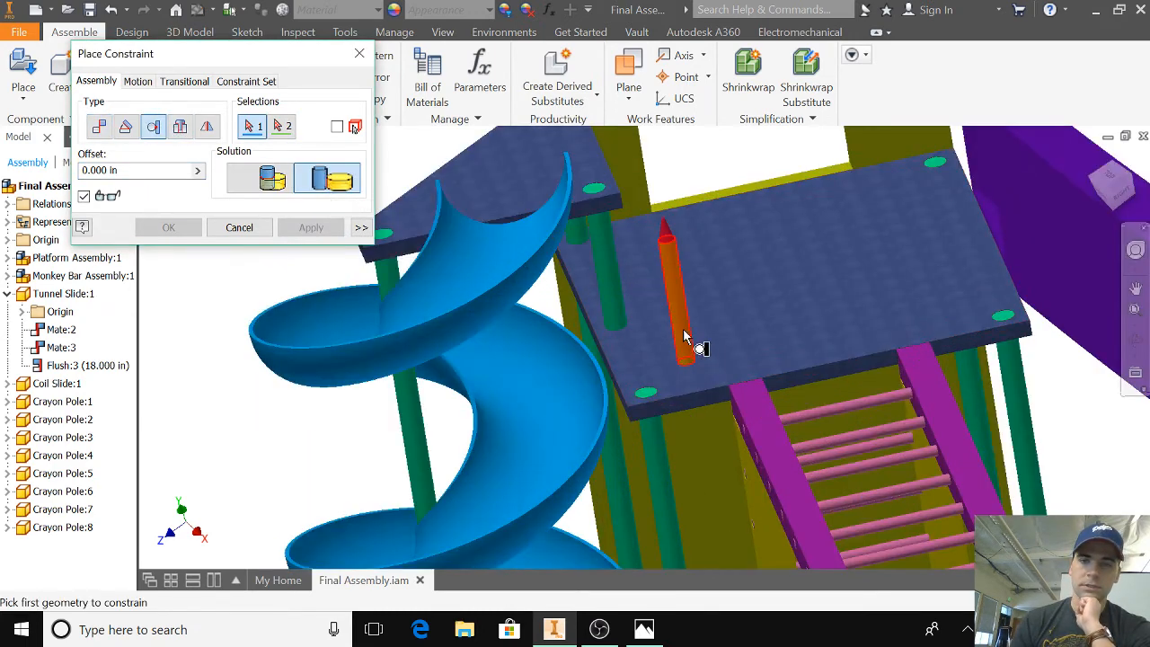
{"action": "left_click", "coordinate": [688, 287]}
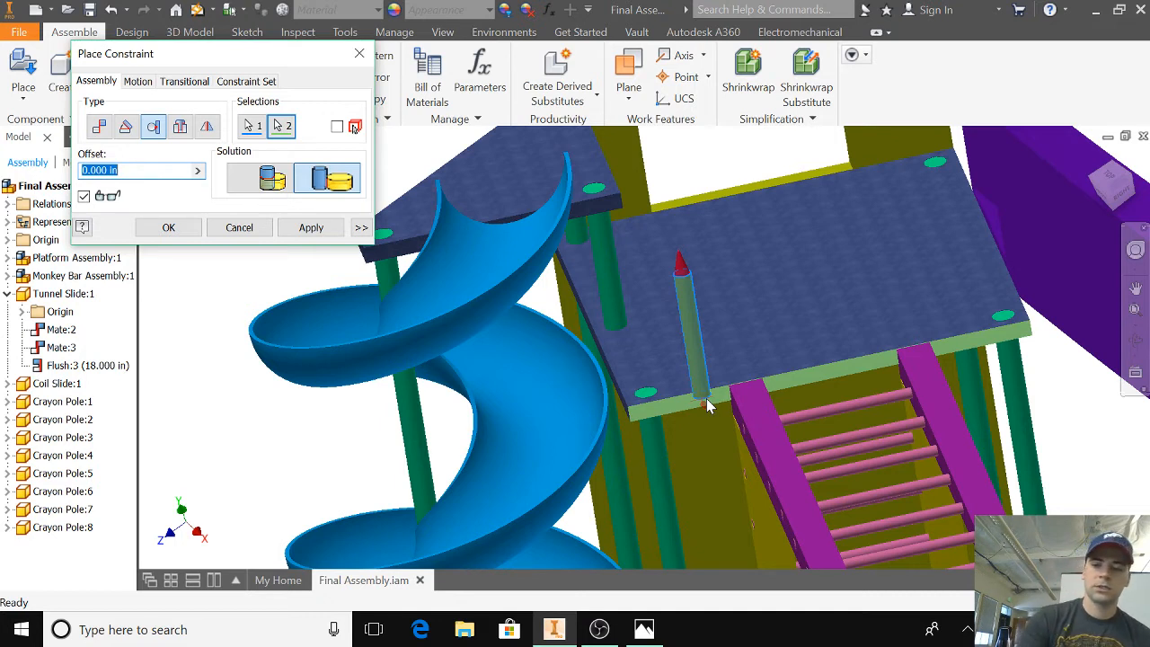
{"action": "triple_click", "coordinate": [134, 170]}
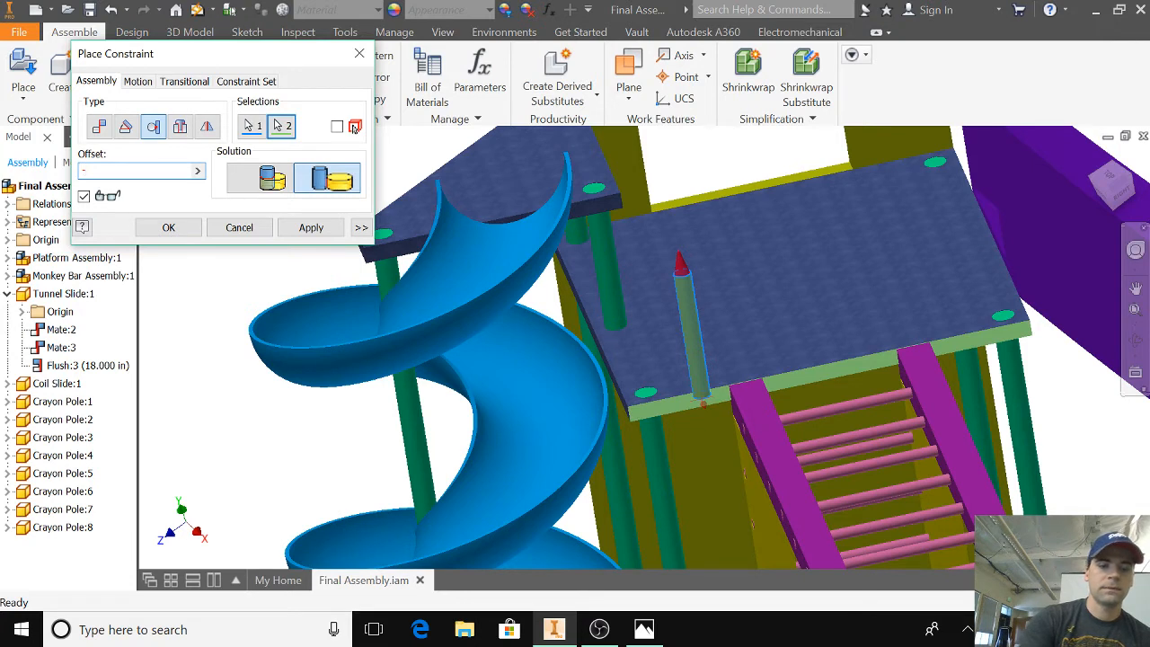
{"action": "type", "text": "4"}
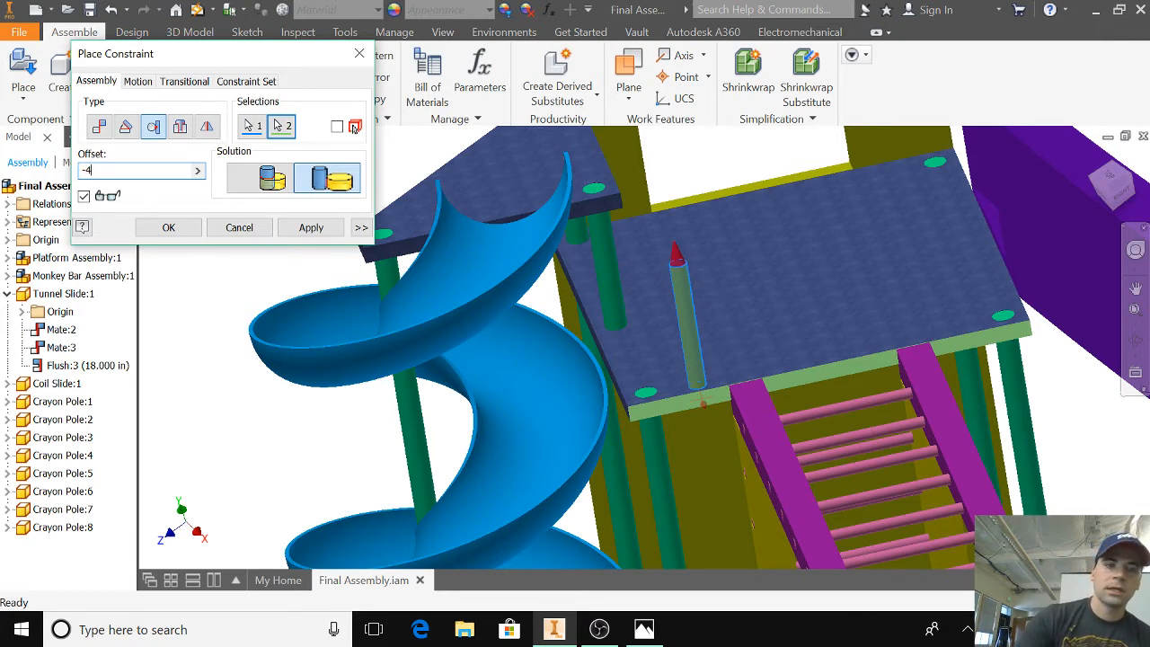
{"action": "type", "text": "-5"}
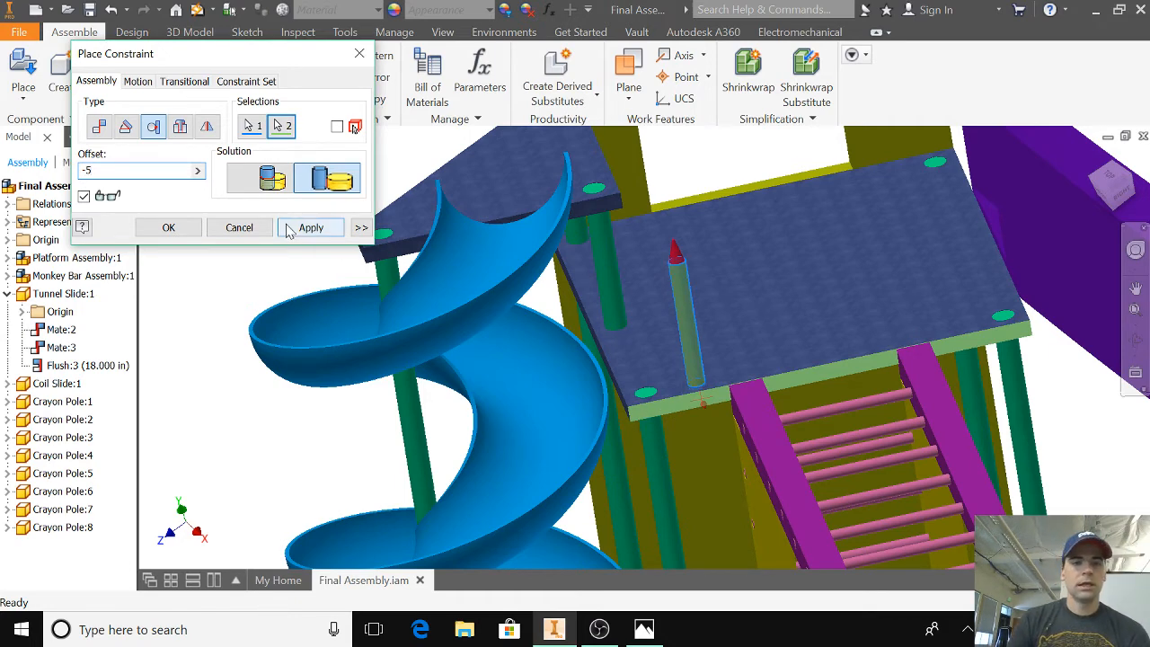
- Apply the -5 tangent constraint and orbit to check the pole at the platform edge
{"action": "left_click", "coordinate": [168, 226]}
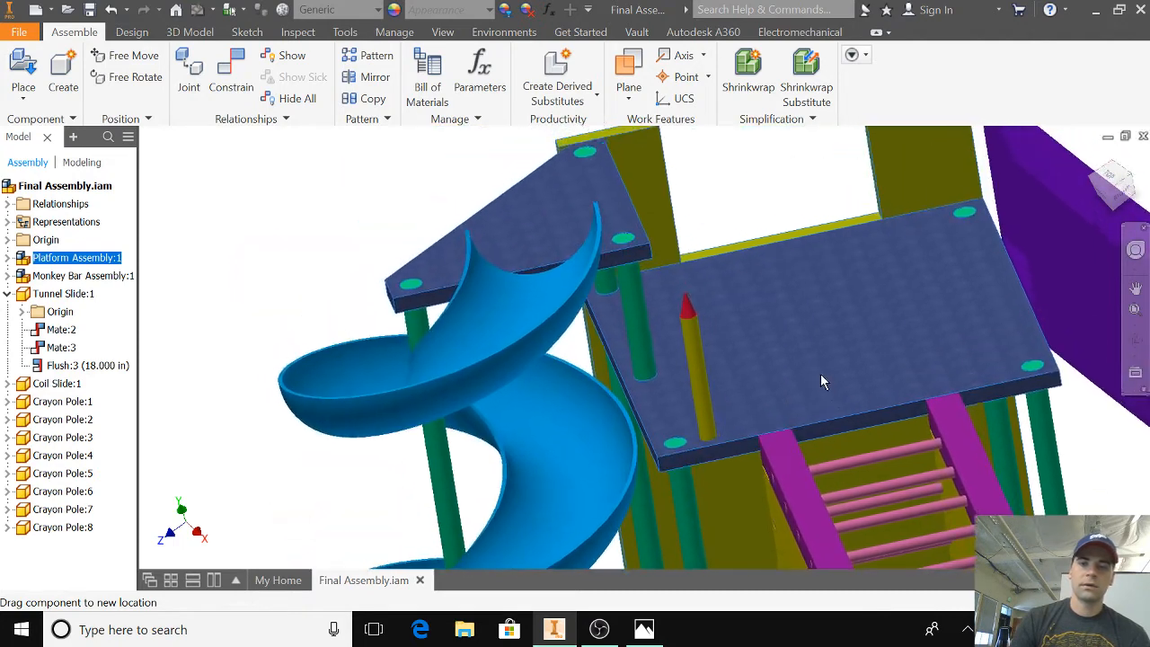
{"action": "left_click_drag", "start_coordinate": [820, 382], "coordinate": [709, 399]}
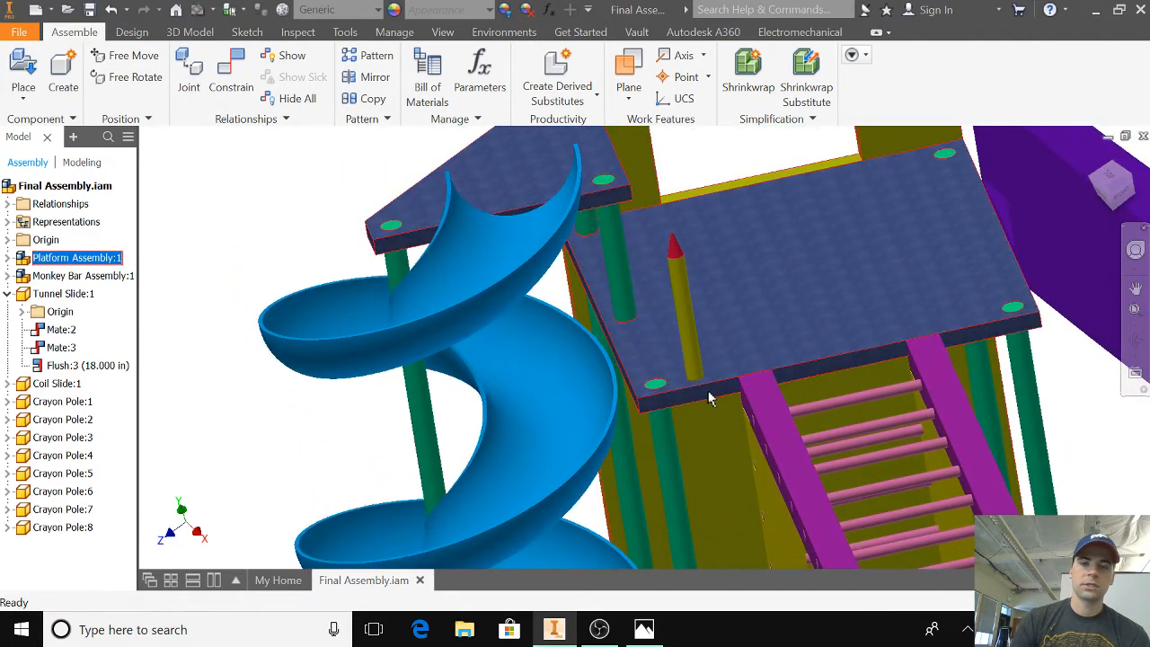
{"action": "left_click_drag", "start_coordinate": [710, 398], "coordinate": [766, 329]}
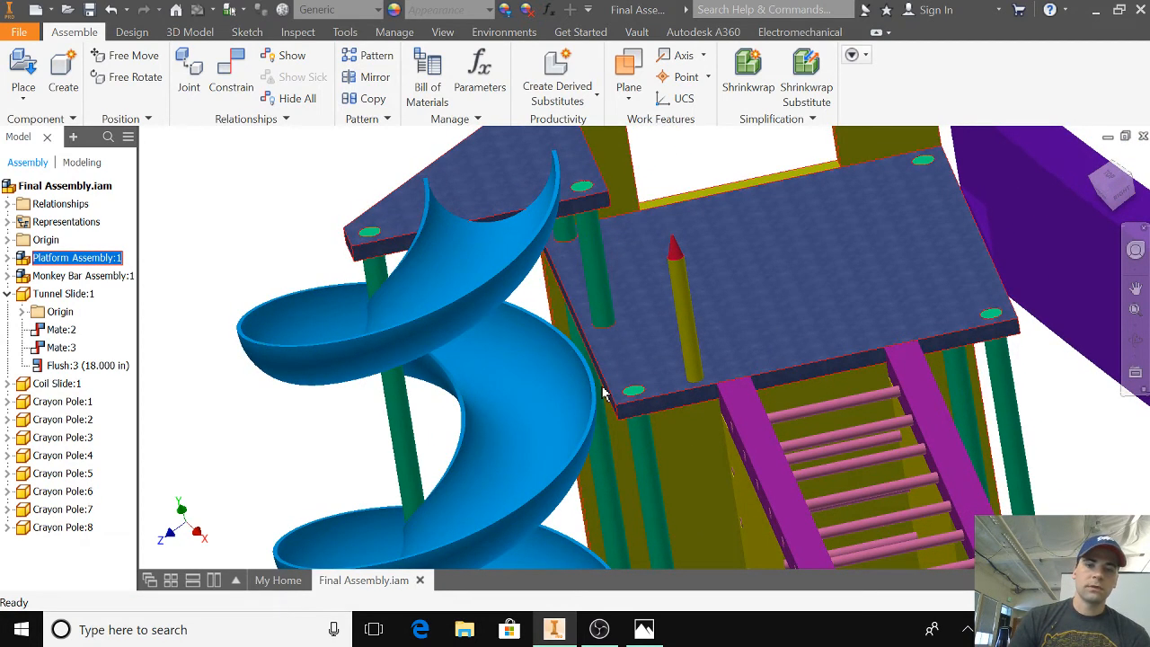
- Add a -5 tangent constraint to the adjacent platform edge, then orbit out
{"action": "left_click", "coordinate": [230, 76]}
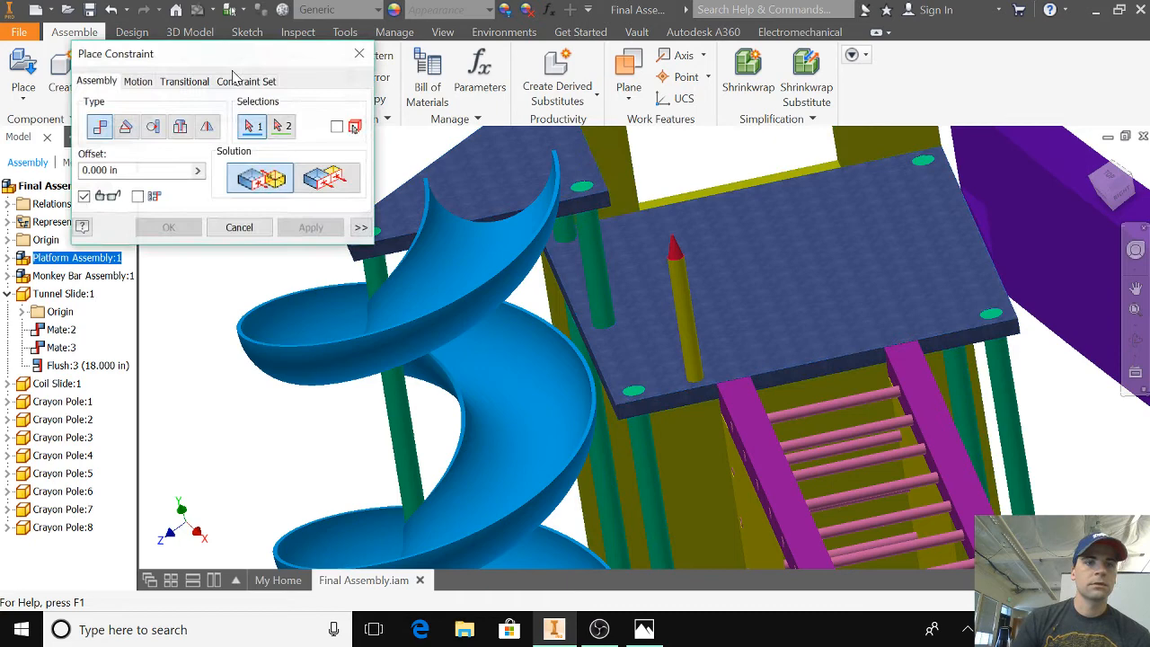
{"action": "left_click", "coordinate": [153, 127]}
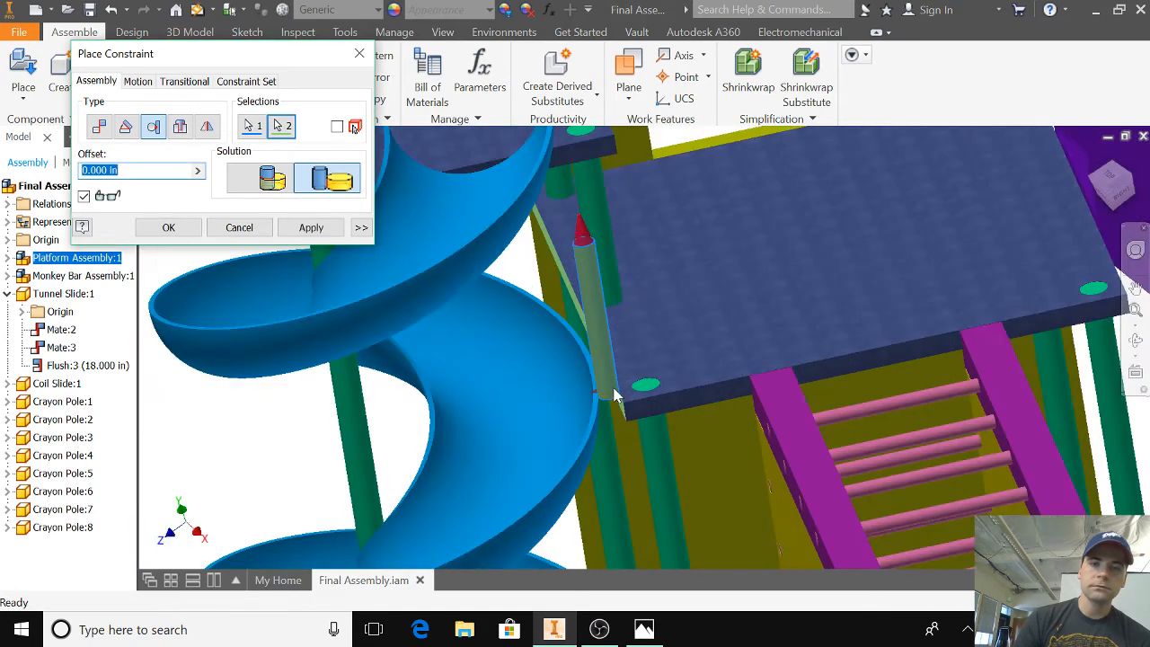
{"action": "mouse_move", "coordinate": [476, 345]}
{"action": "type", "text": "-5"}
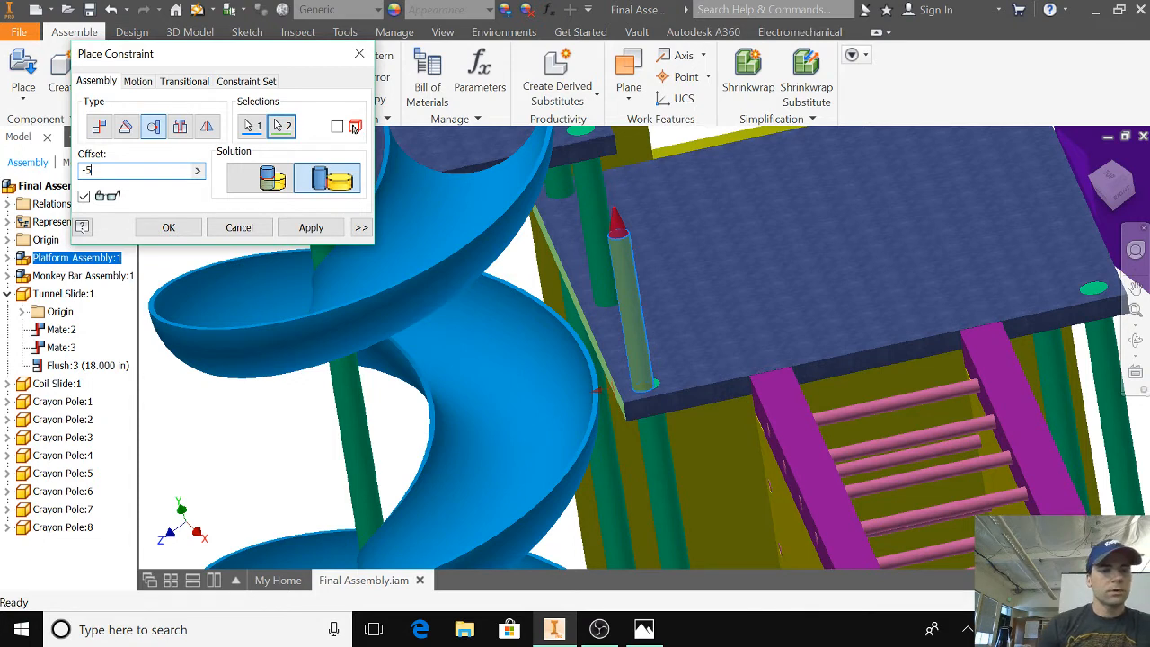
{"action": "mouse_move", "coordinate": [663, 370]}
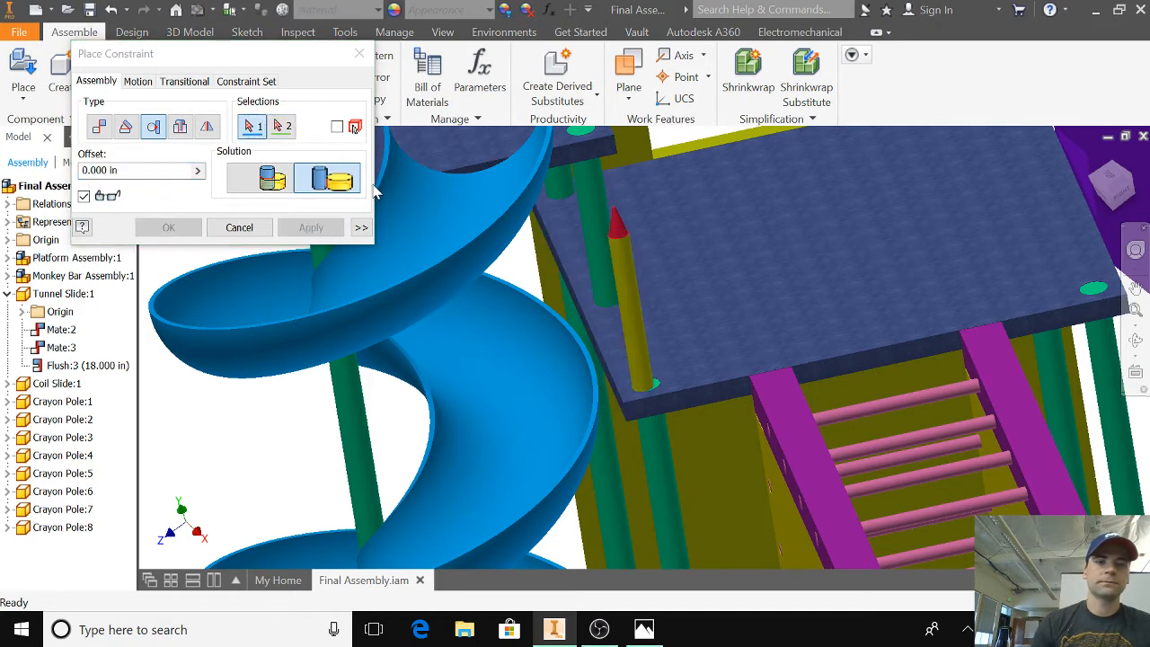
{"action": "left_click", "coordinate": [239, 226]}
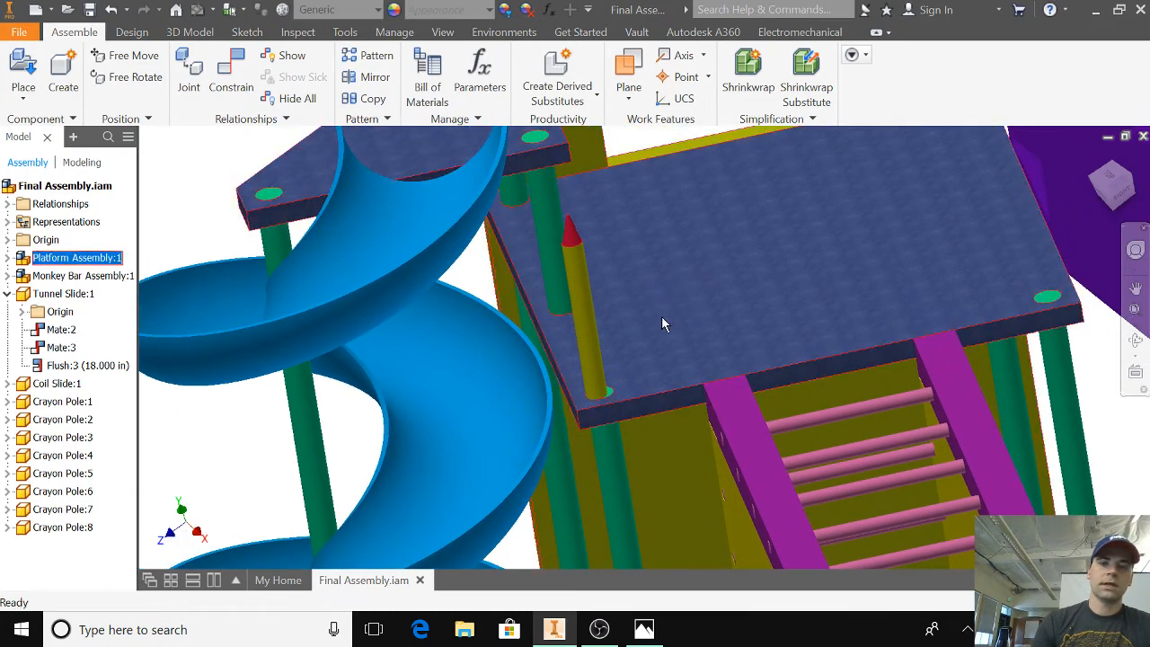
{"action": "left_click_drag", "start_coordinate": [665, 324], "coordinate": [328, 270]}
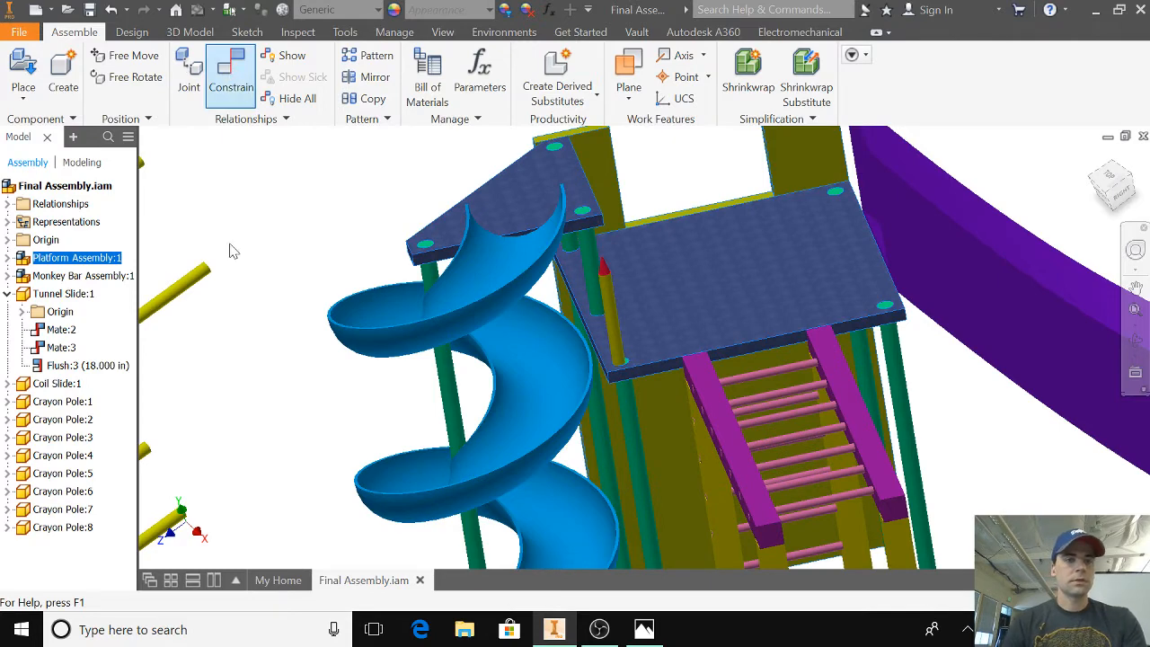
- Constrain another crayon pole tangent to the main platform edge with a -10 offset
{"action": "left_click", "coordinate": [231, 76]}
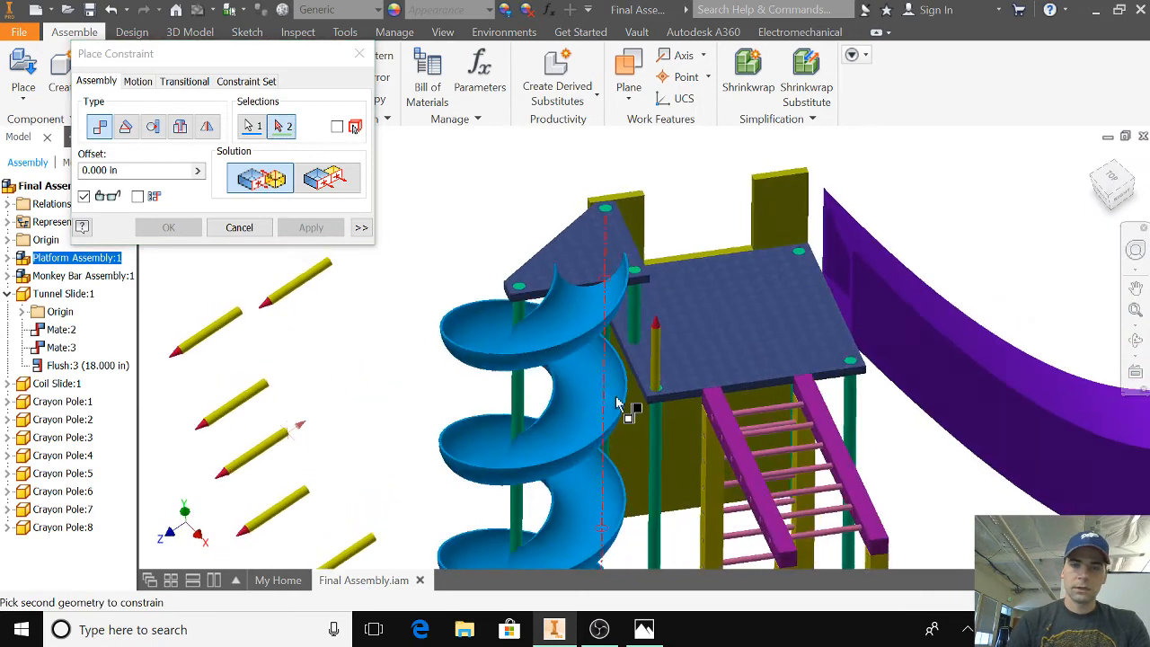
{"action": "left_click", "coordinate": [310, 226]}
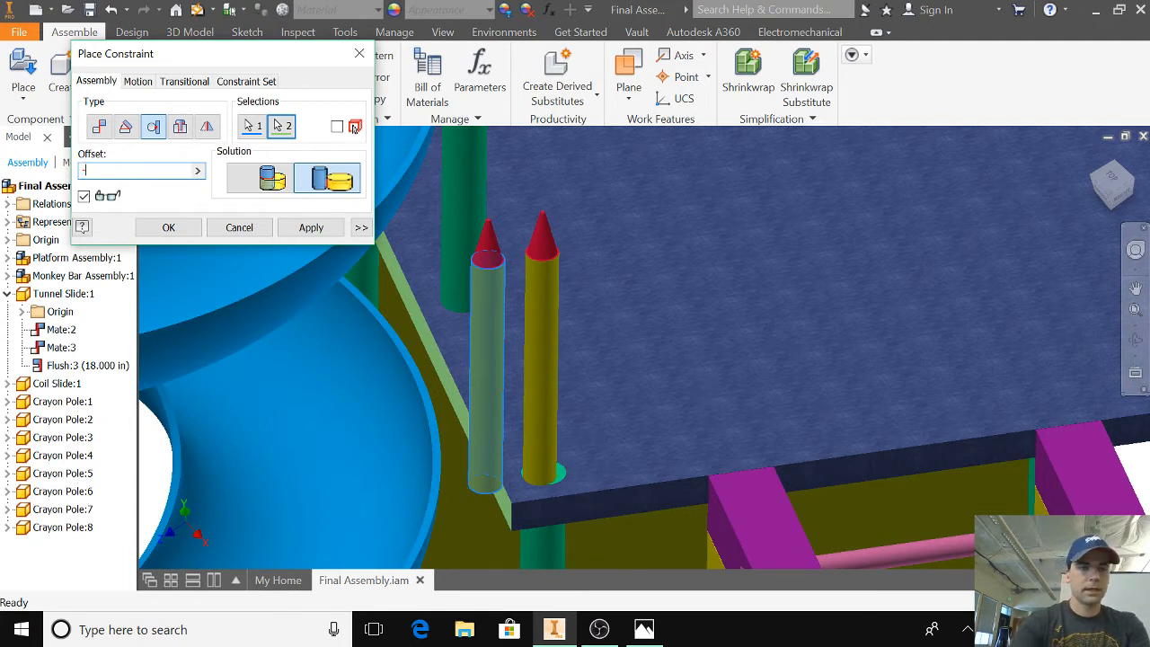
{"action": "type", "text": "-7"}
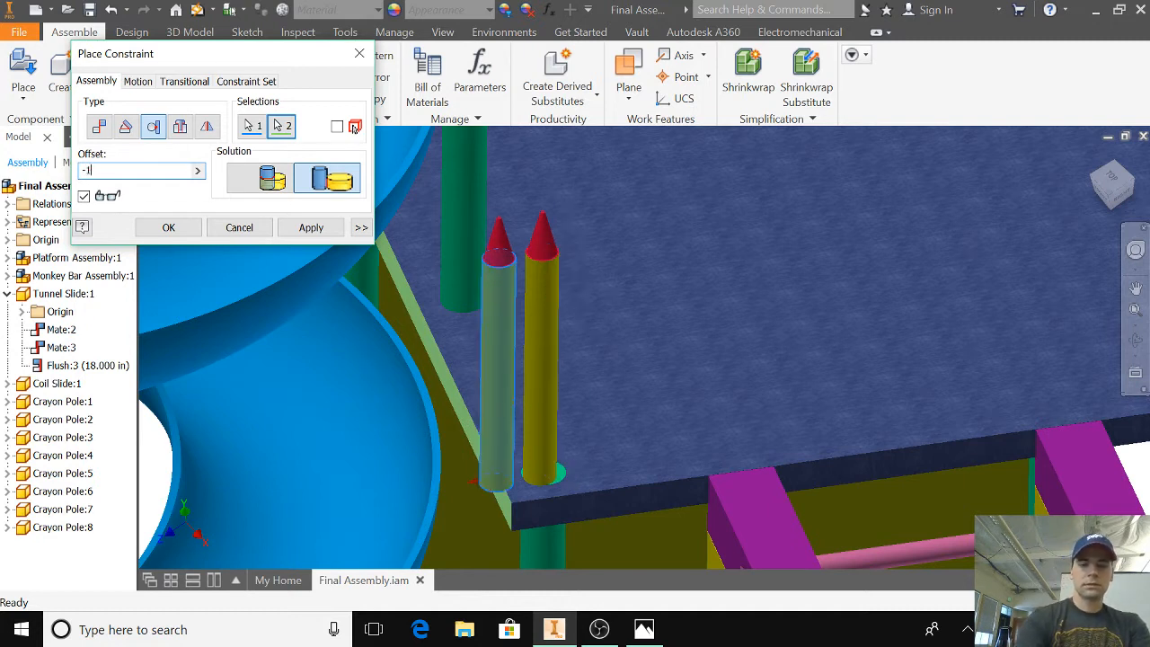
{"action": "type", "text": "-10"}
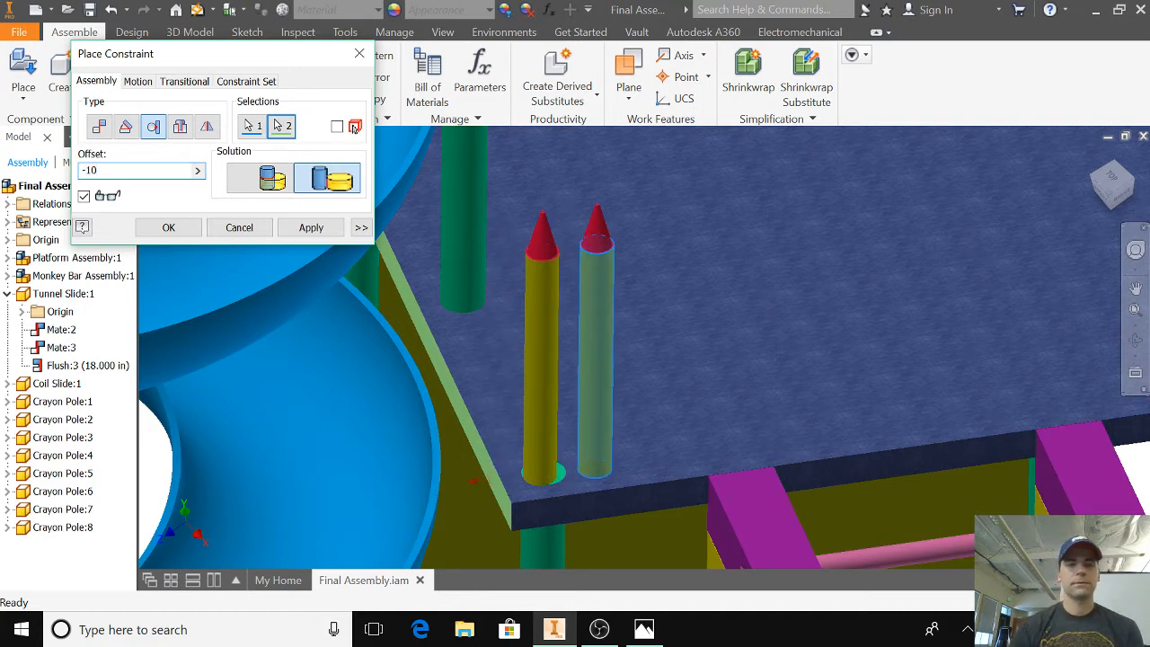
{"action": "left_click", "coordinate": [310, 226]}
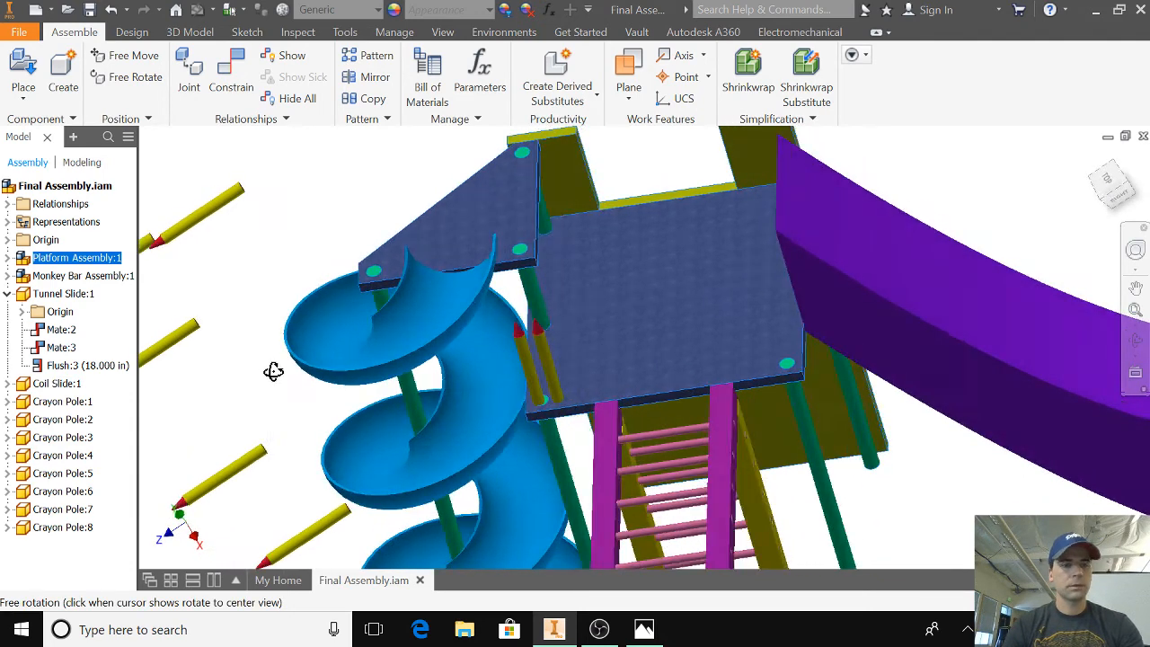
{"action": "left_click", "coordinate": [230, 68]}
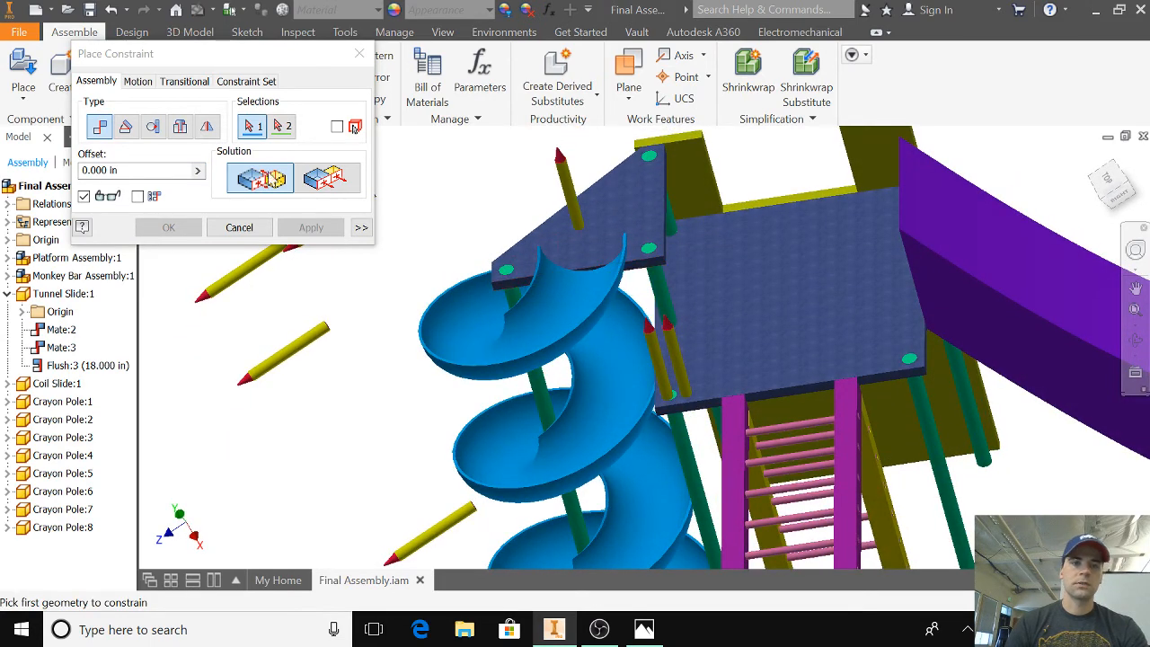
{"action": "left_click", "coordinate": [153, 126]}
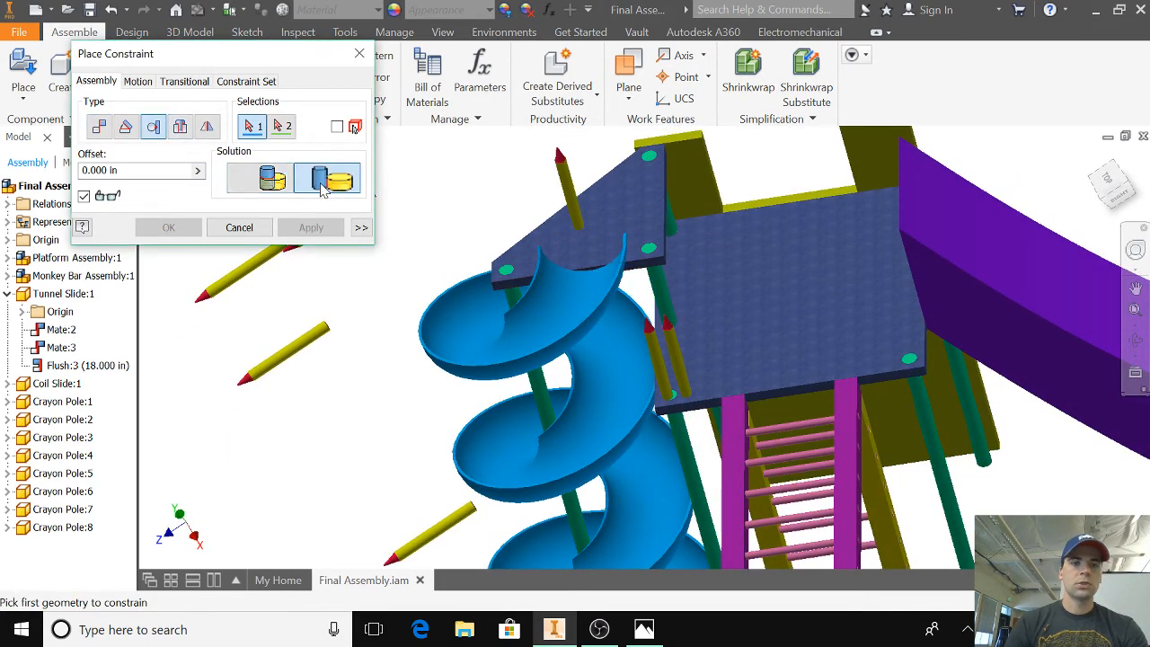
{"action": "left_click", "coordinate": [646, 270]}
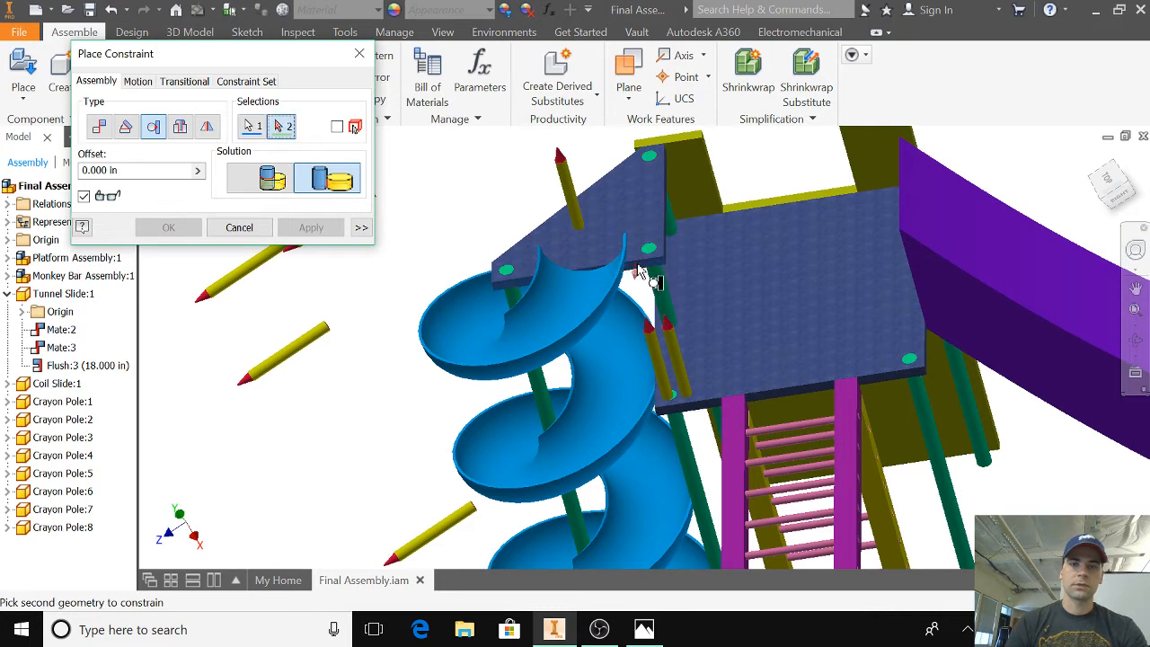
{"action": "mouse_move", "coordinate": [566, 229]}
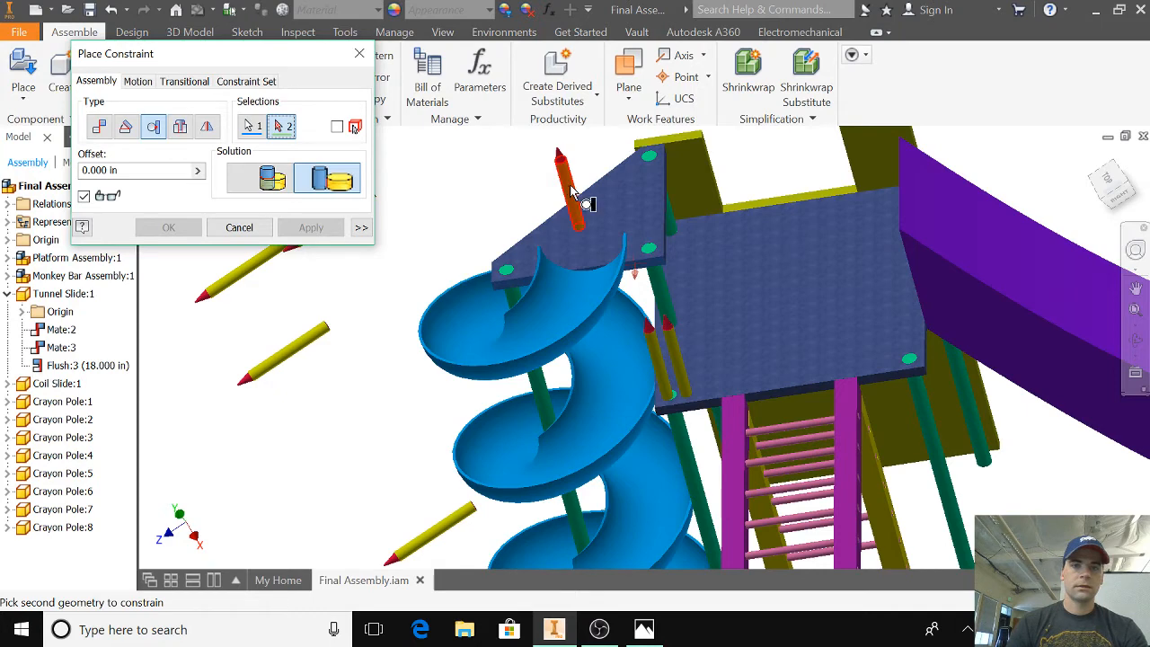
{"action": "left_click", "coordinate": [239, 227]}
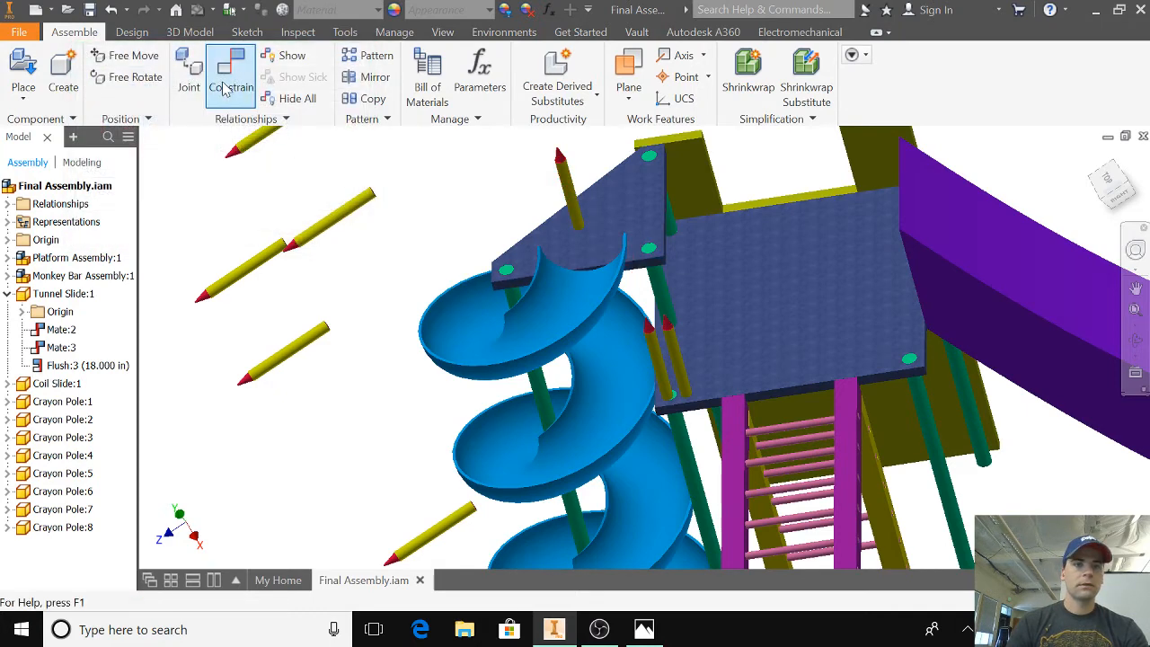
- Constrain a crayon pole tangent to the triangular platform edge with a -20 offset
{"action": "left_click", "coordinate": [231, 76]}
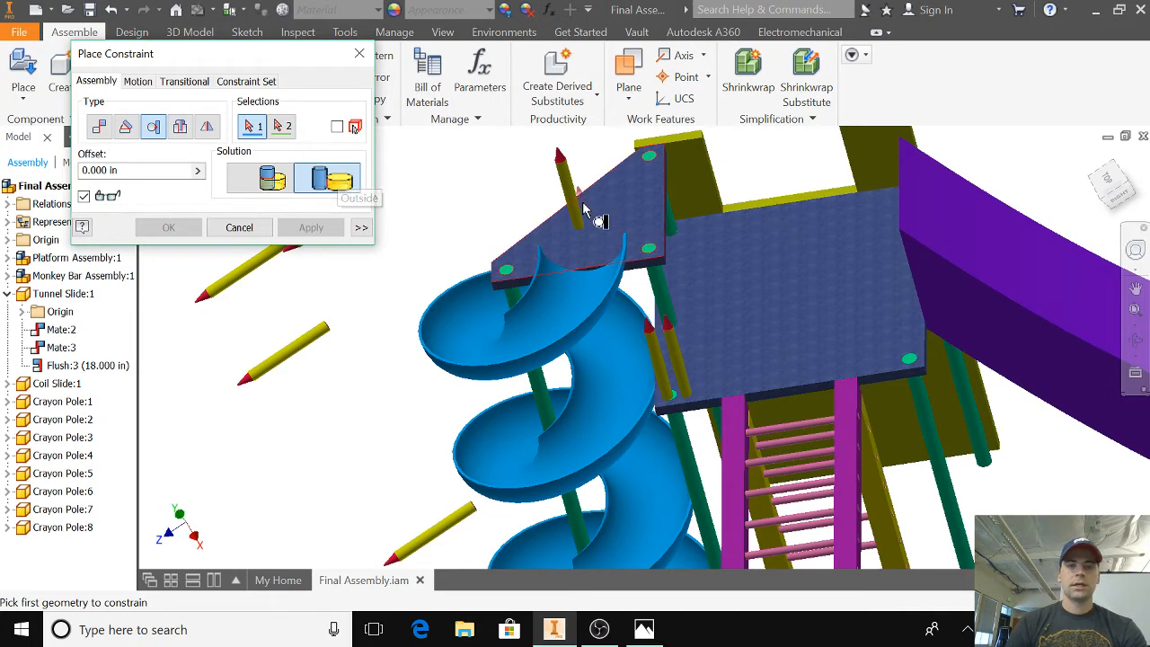
{"action": "left_click", "coordinate": [575, 198]}
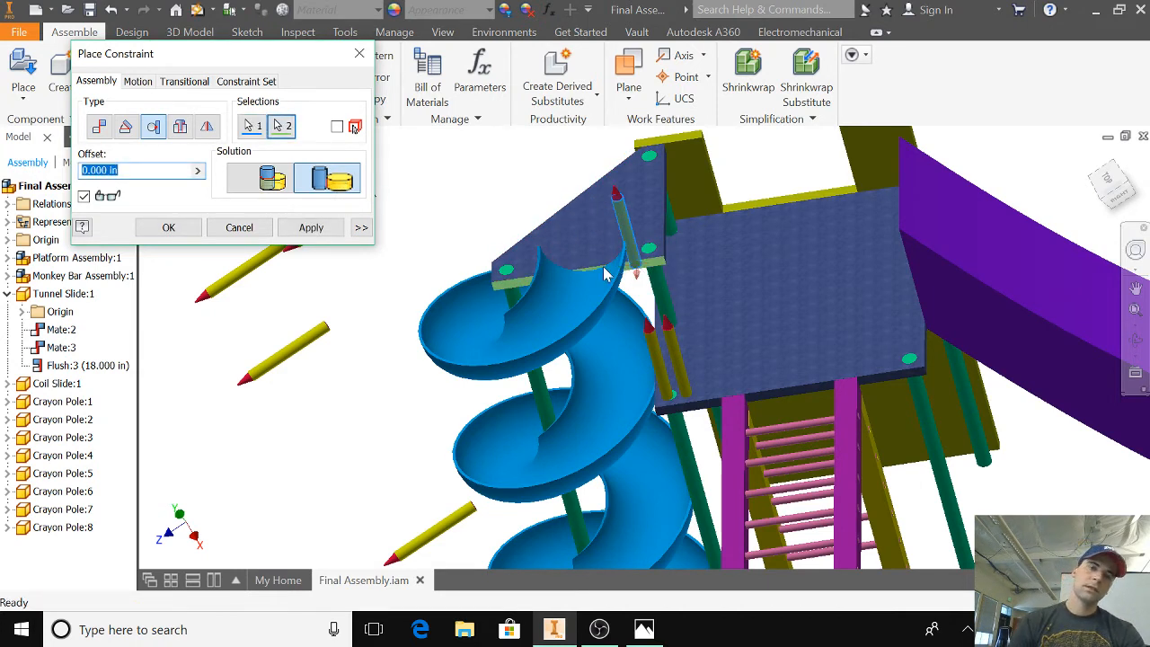
{"action": "mouse_move", "coordinate": [517, 253]}
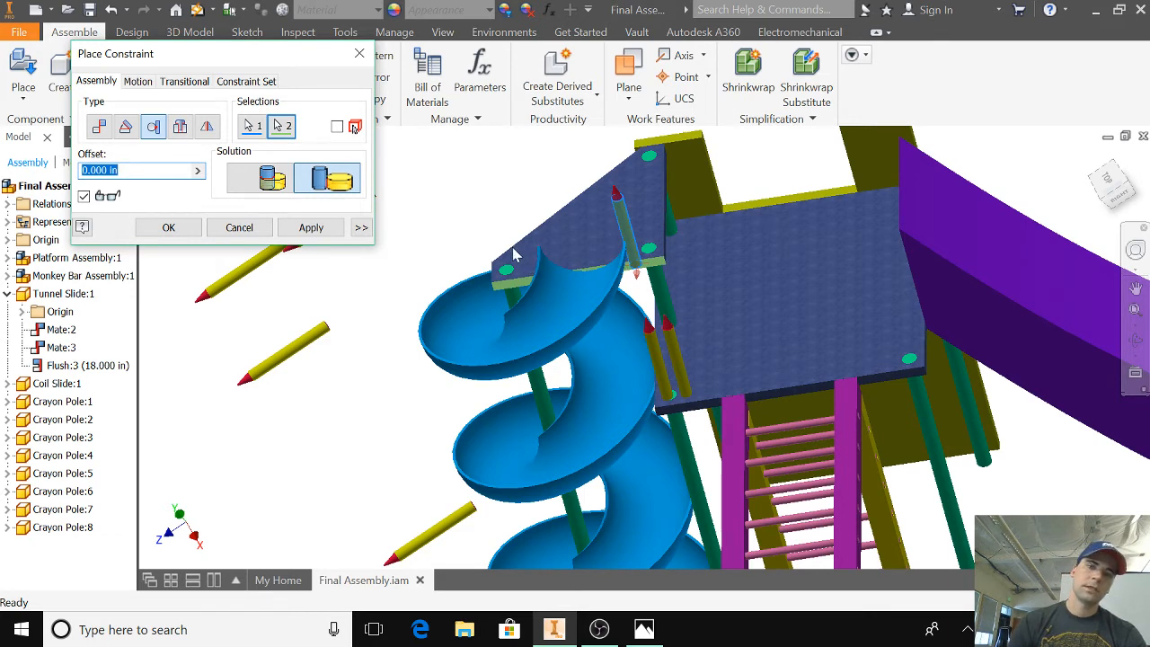
{"action": "mouse_move", "coordinate": [528, 253]}
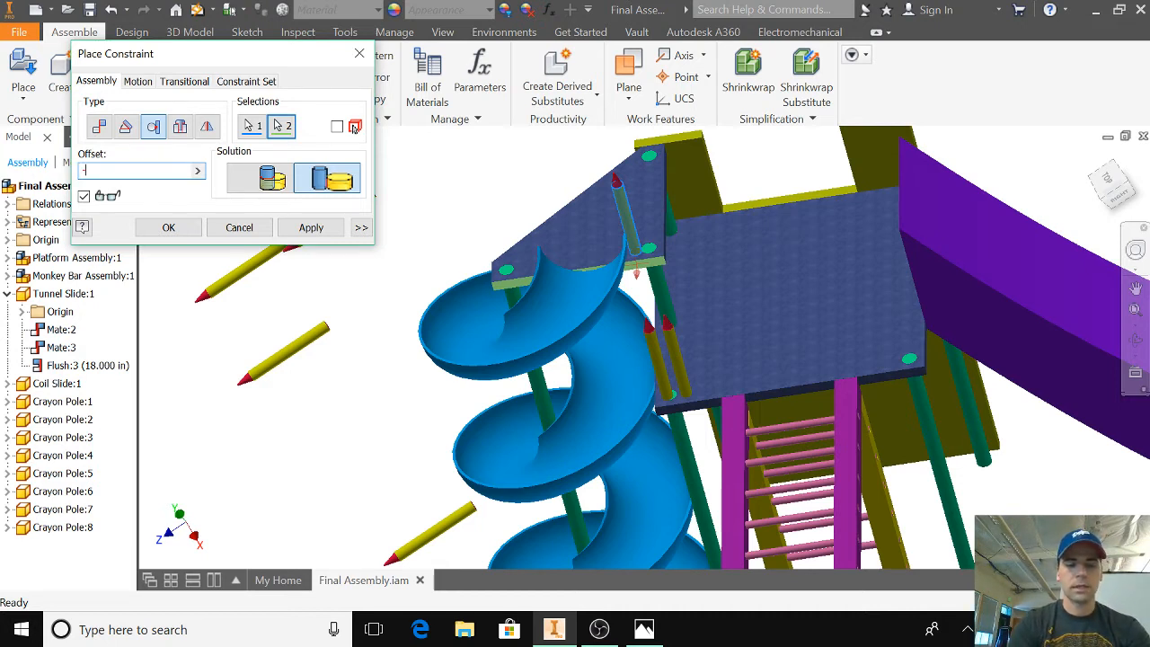
{"action": "type", "text": "-20"}
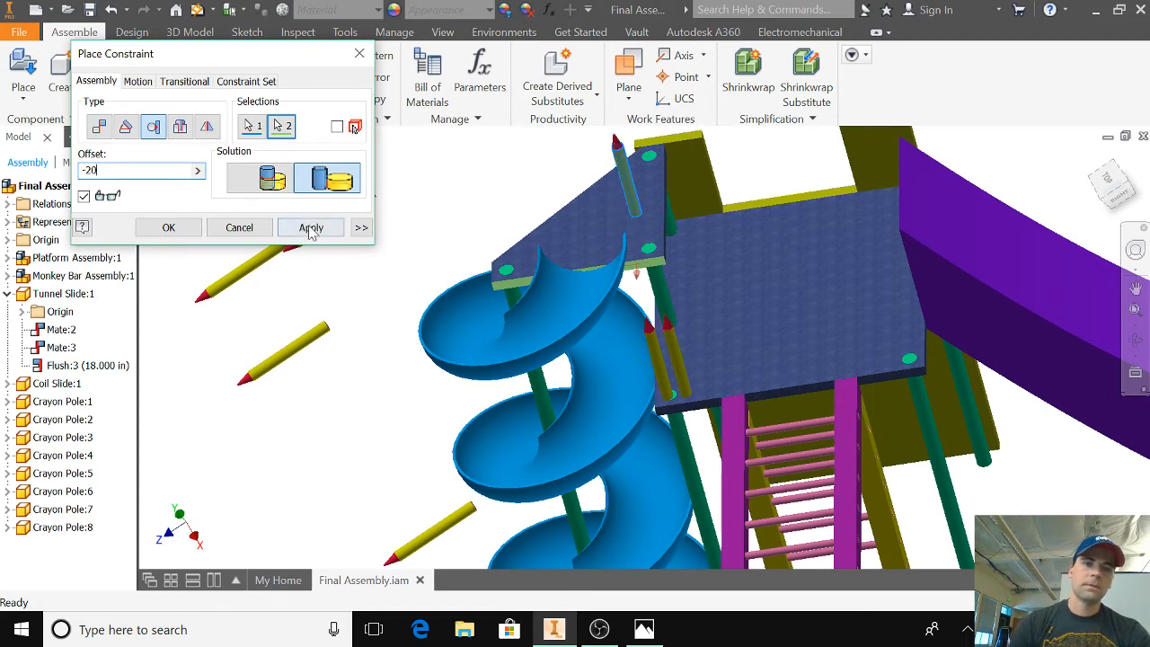
{"action": "left_click", "coordinate": [310, 226]}
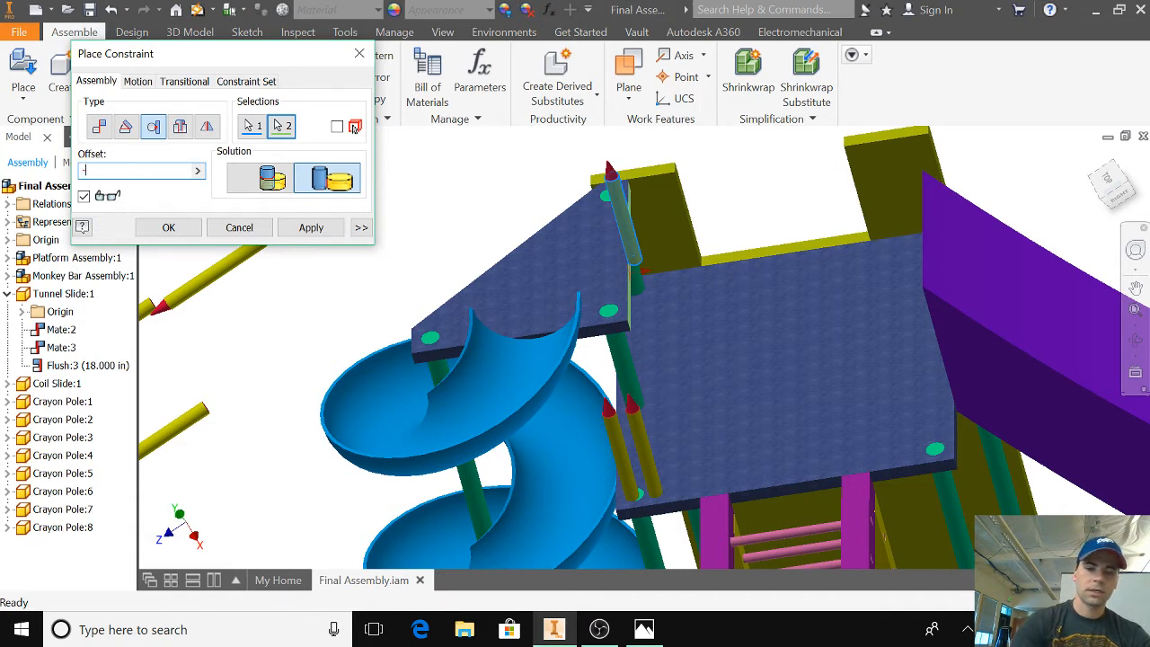
- Change the triangular platform pole's tangent offset to -32 and confirm
{"action": "type", "text": "-30"}
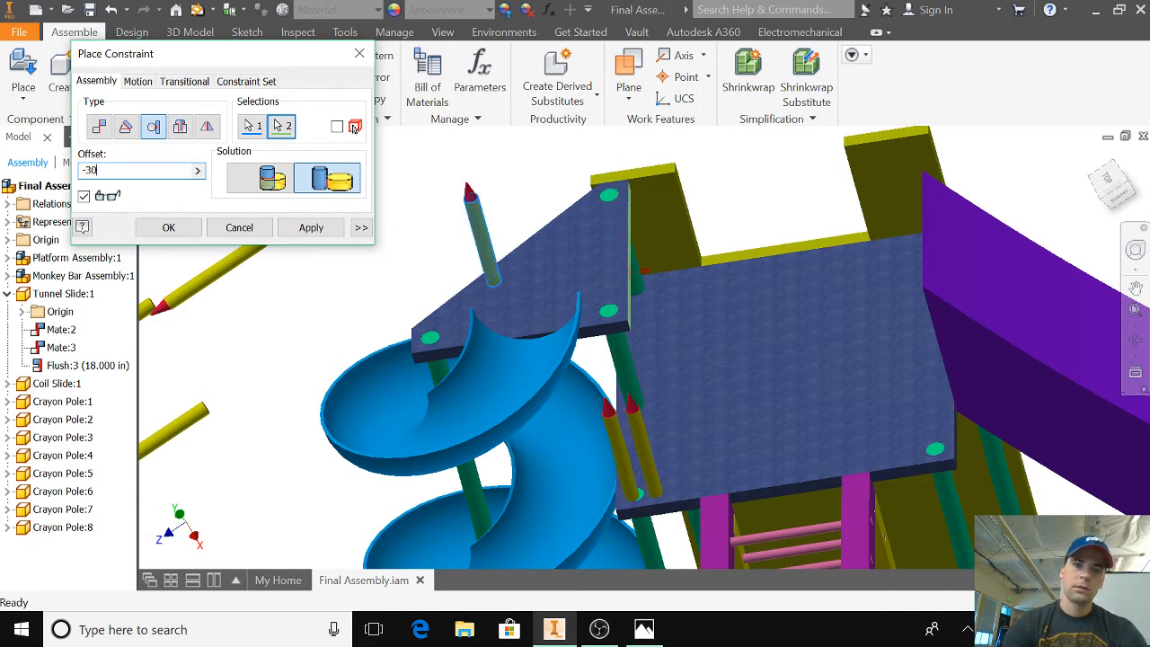
{"action": "mouse_move", "coordinate": [444, 213]}
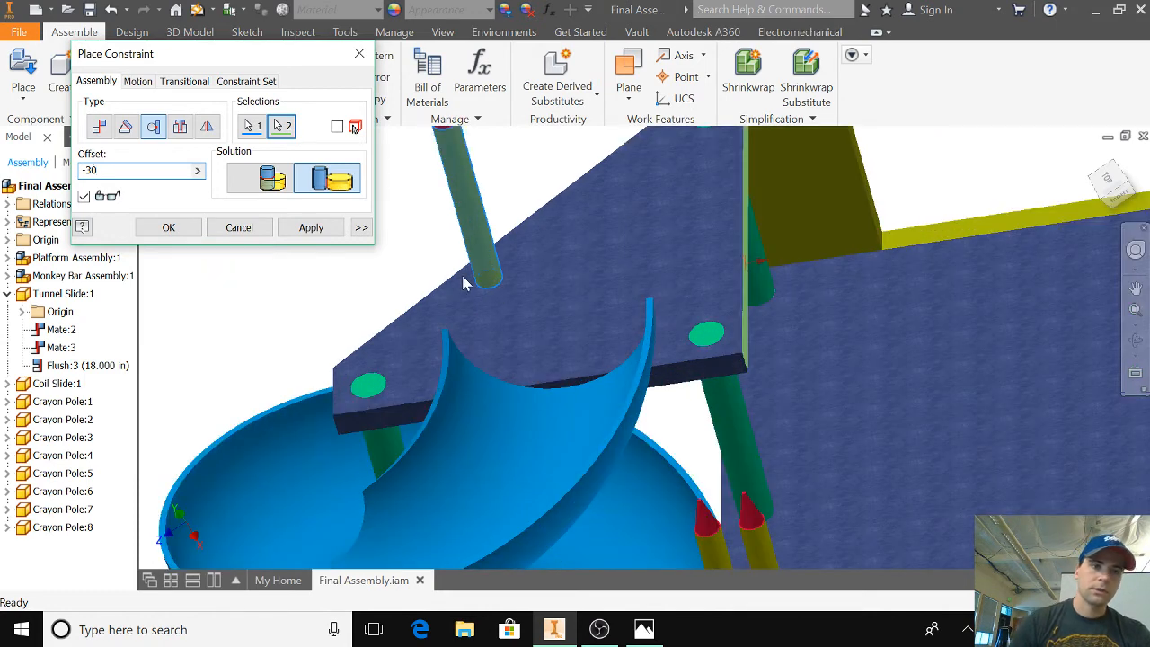
{"action": "type", "text": "-34"}
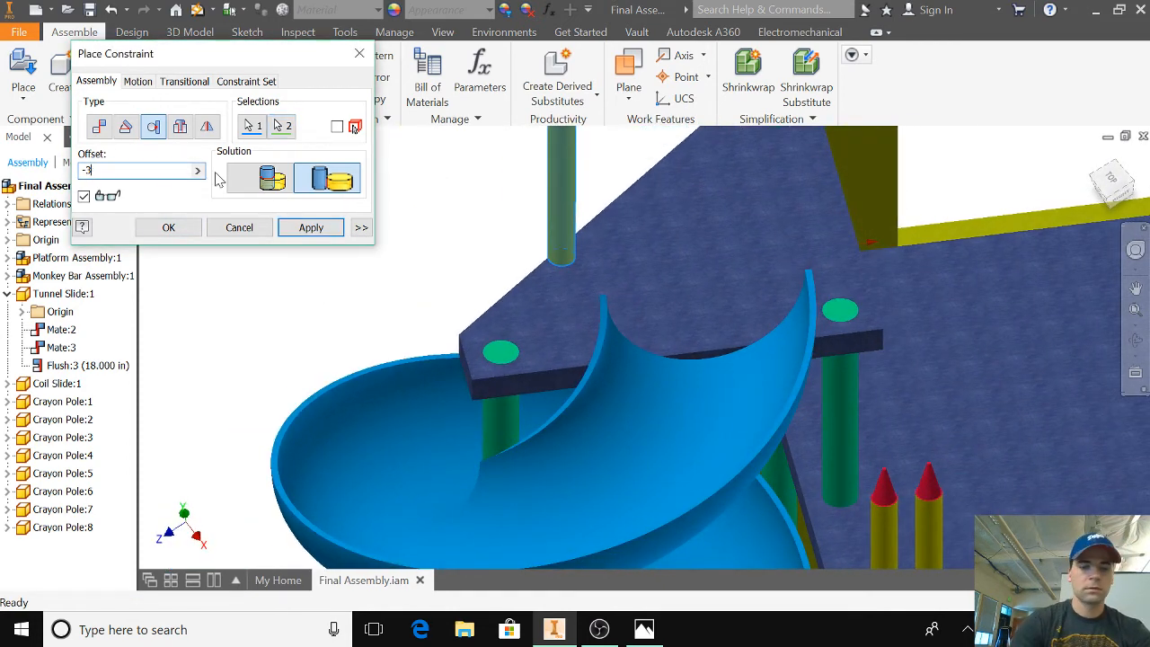
{"action": "type", "text": "2"}
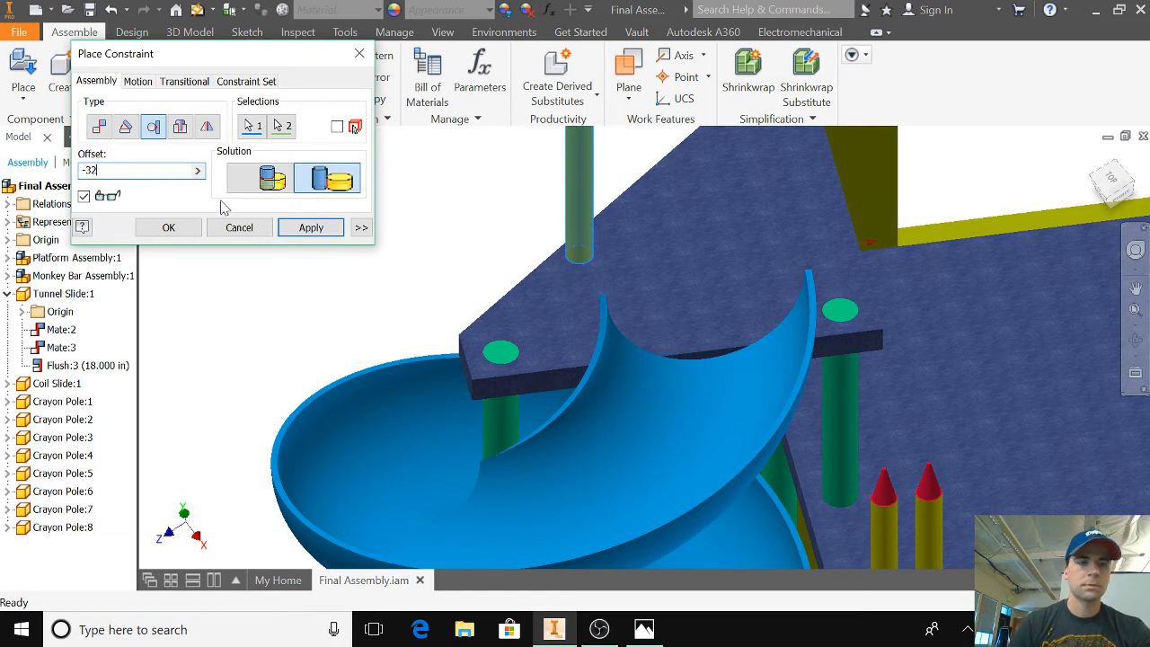
{"action": "left_click", "coordinate": [168, 226]}
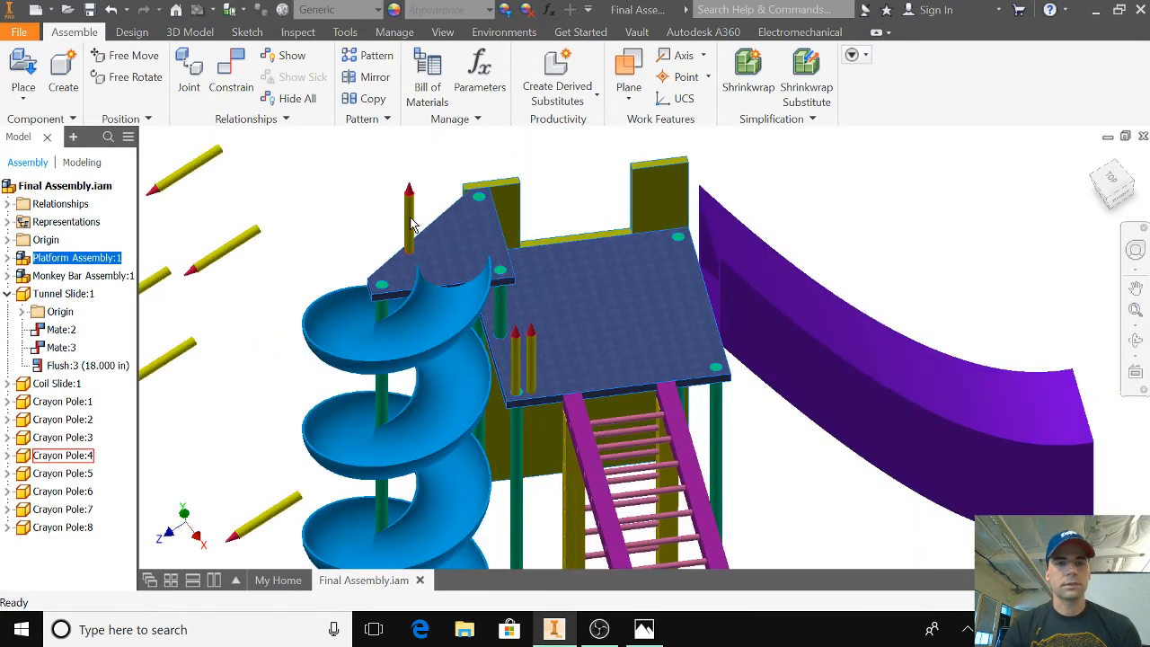
{"action": "left_click", "coordinate": [377, 286]}
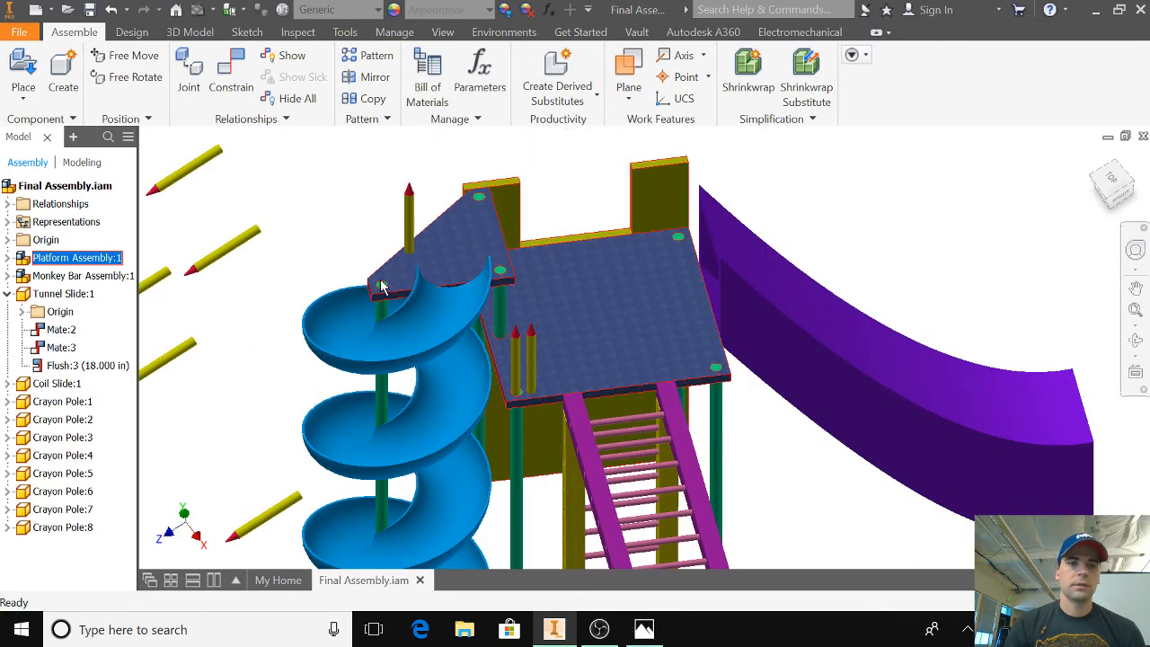
{"action": "mouse_move", "coordinate": [503, 245]}
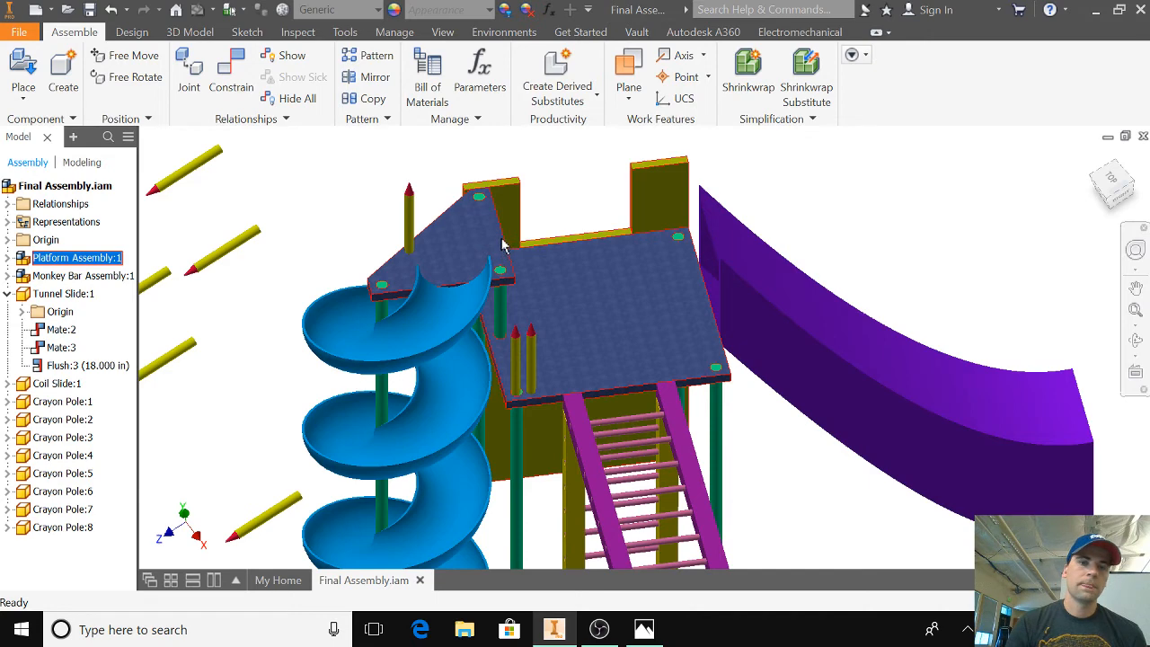
{"action": "mouse_move", "coordinate": [500, 256]}
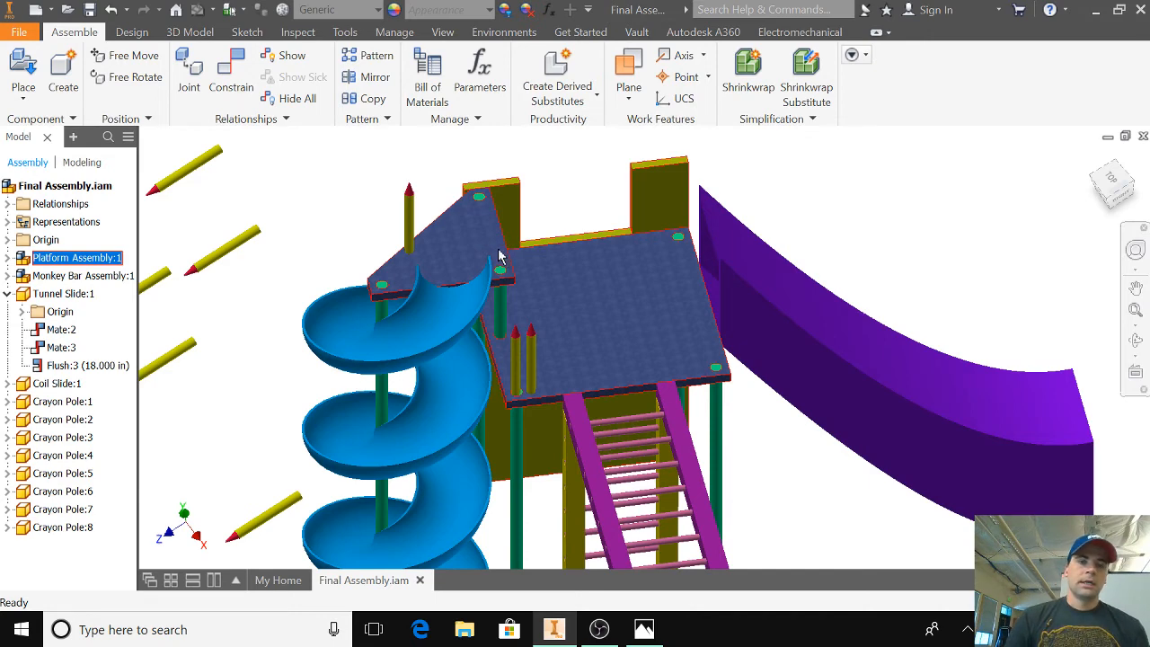
{"action": "mouse_move", "coordinate": [436, 263]}
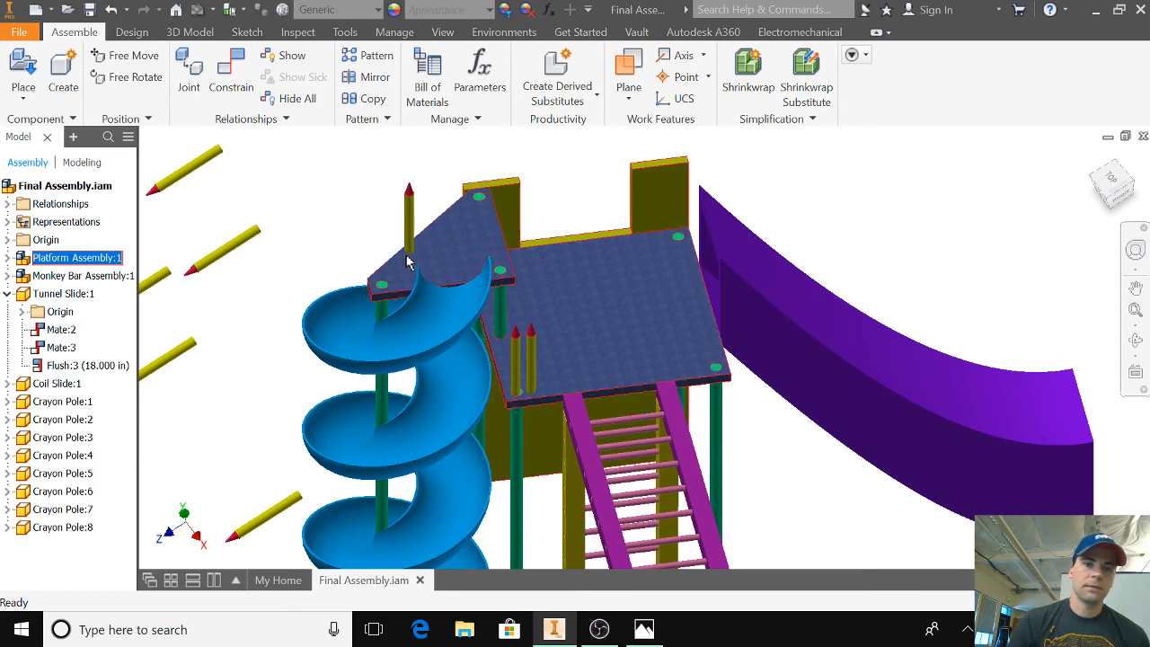
{"action": "mouse_move", "coordinate": [402, 269]}
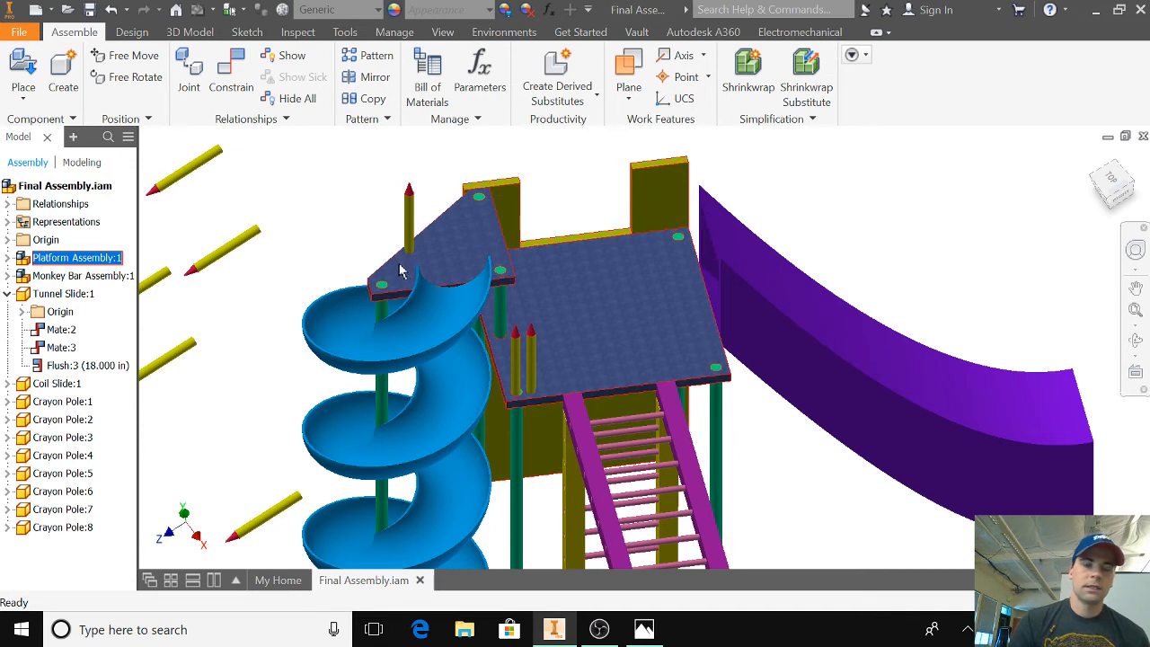
{"action": "mouse_move", "coordinate": [409, 270]}
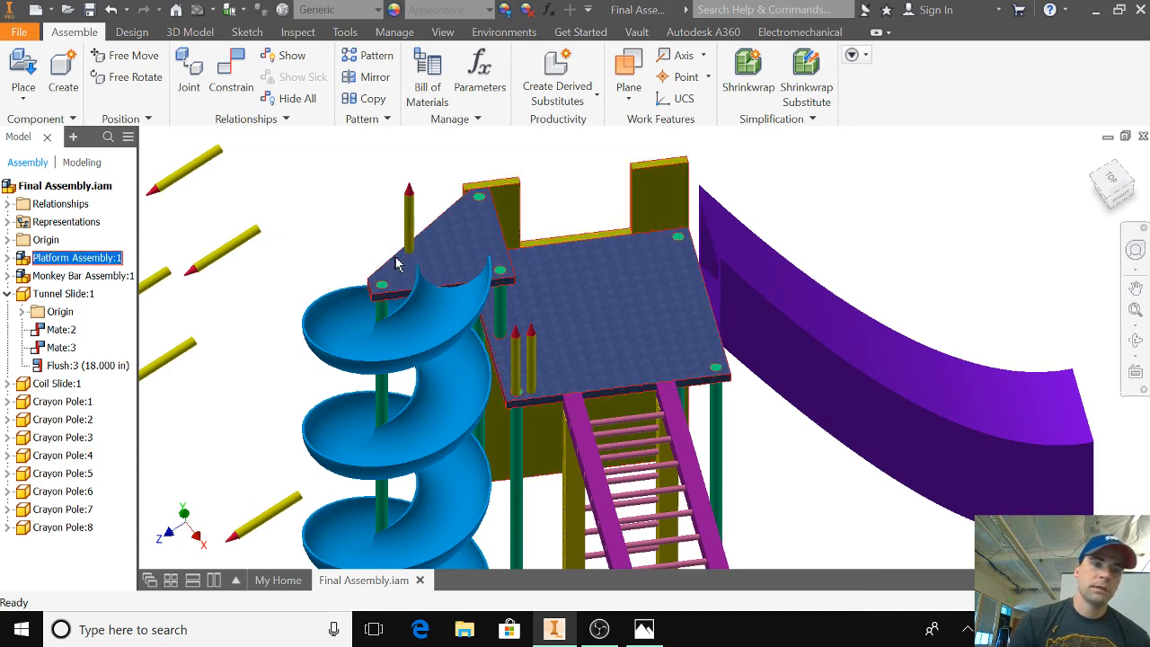
{"action": "left_click", "coordinate": [58, 384]}
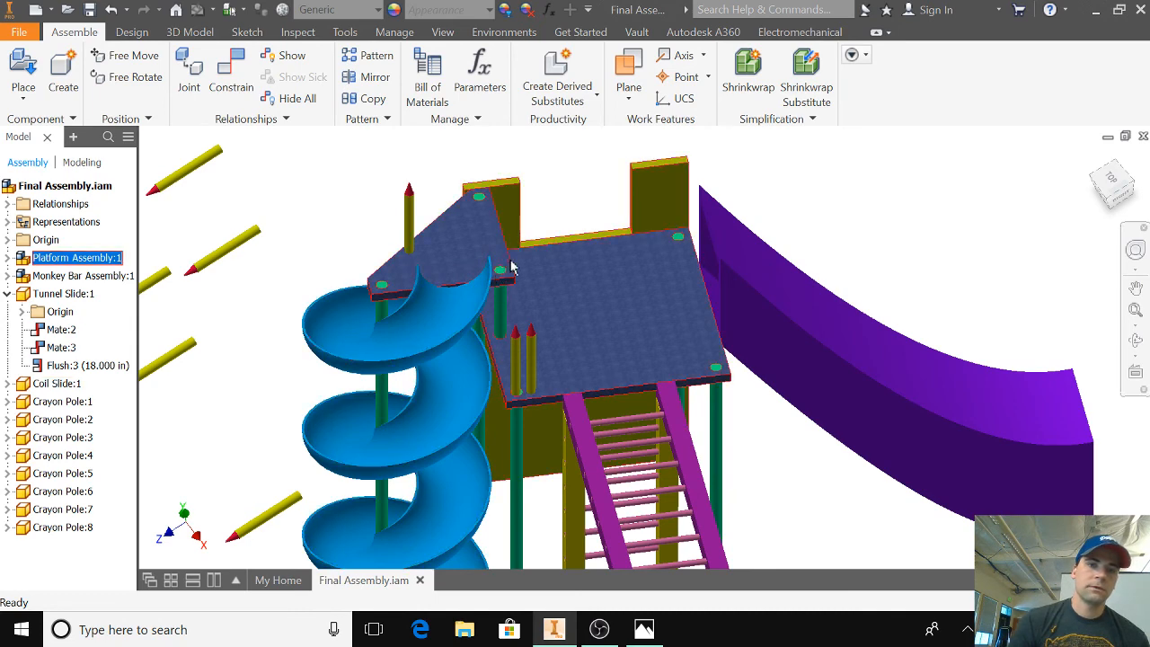
{"action": "mouse_move", "coordinate": [391, 265]}
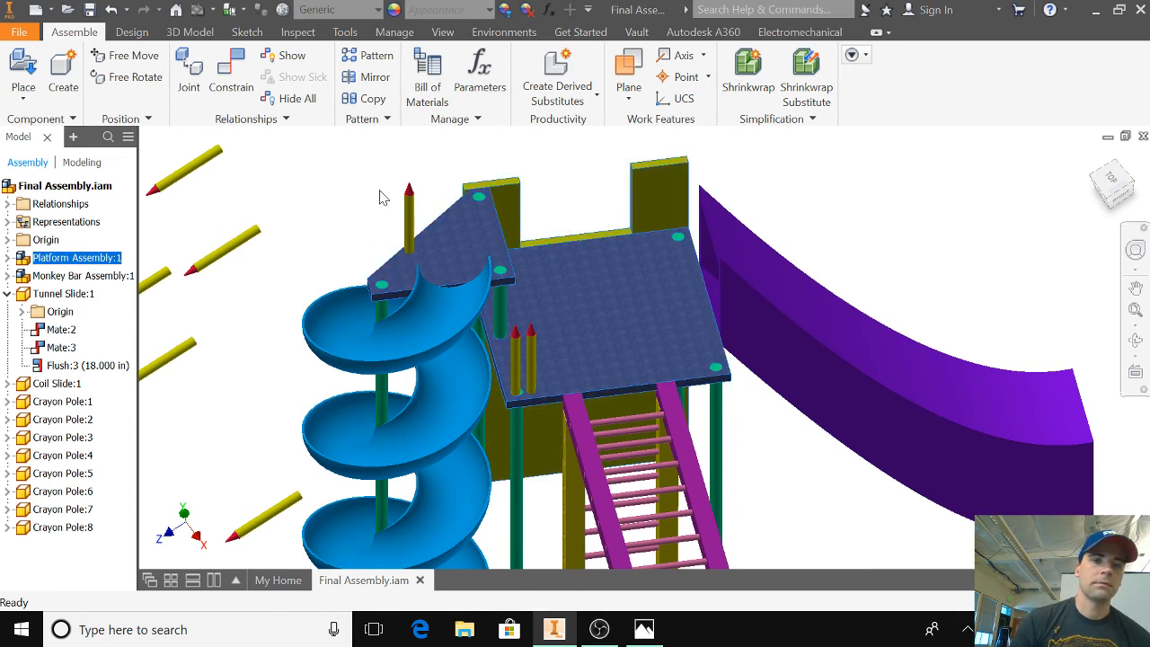
{"action": "mouse_move", "coordinate": [366, 227]}
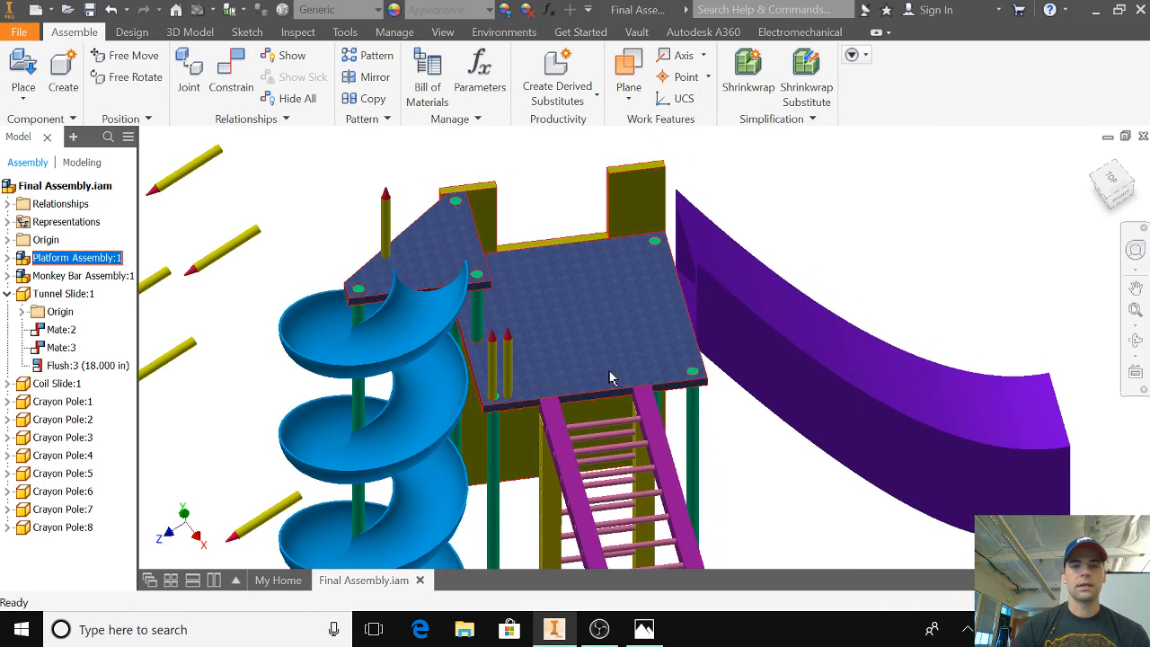
{"action": "mouse_move", "coordinate": [618, 384]}
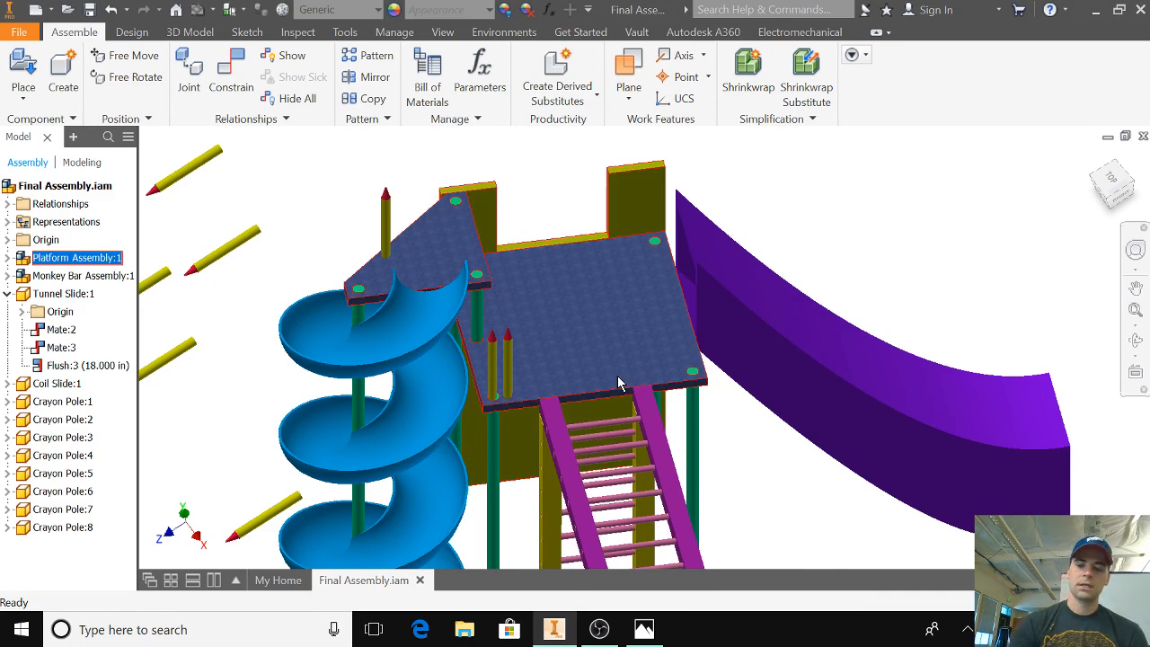